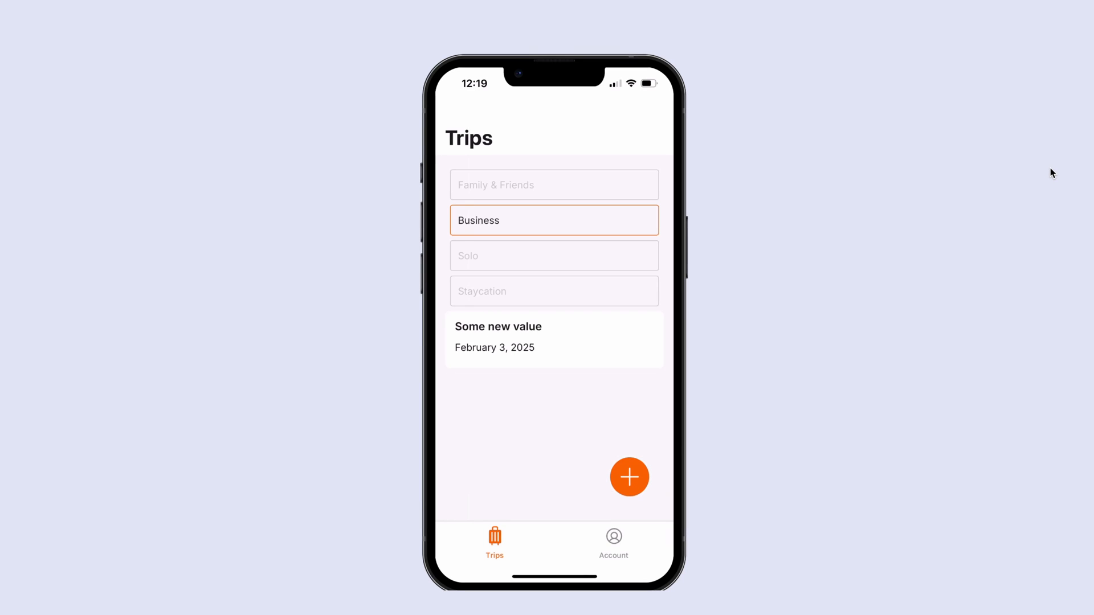
# Select VerticalList Trip to show its Search for Trips data source.
pyautogui.click(553, 255)
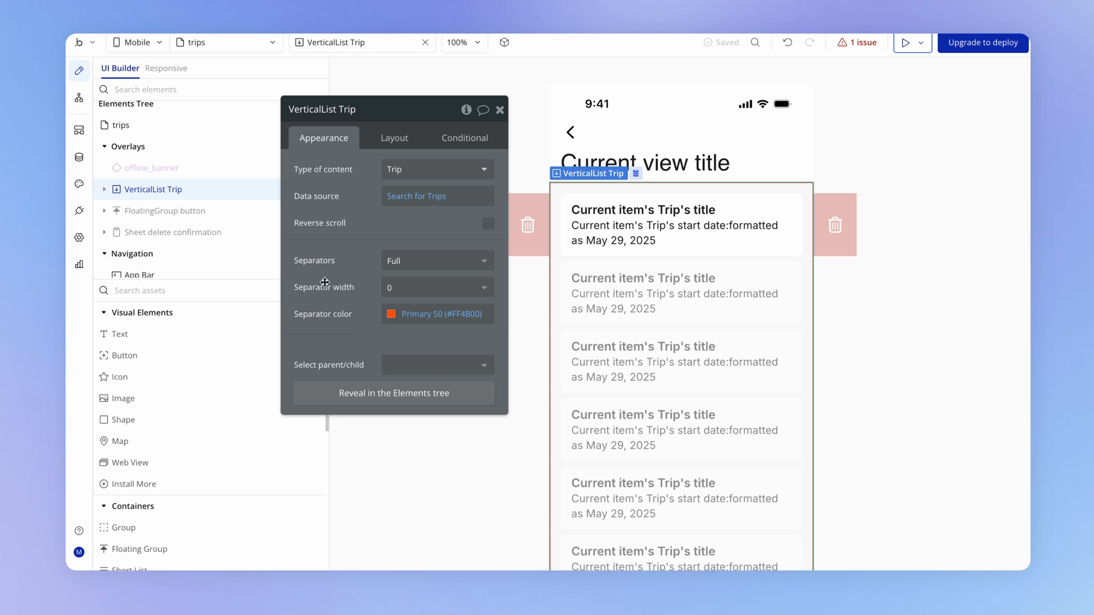
pyautogui.moveTo(367, 242)
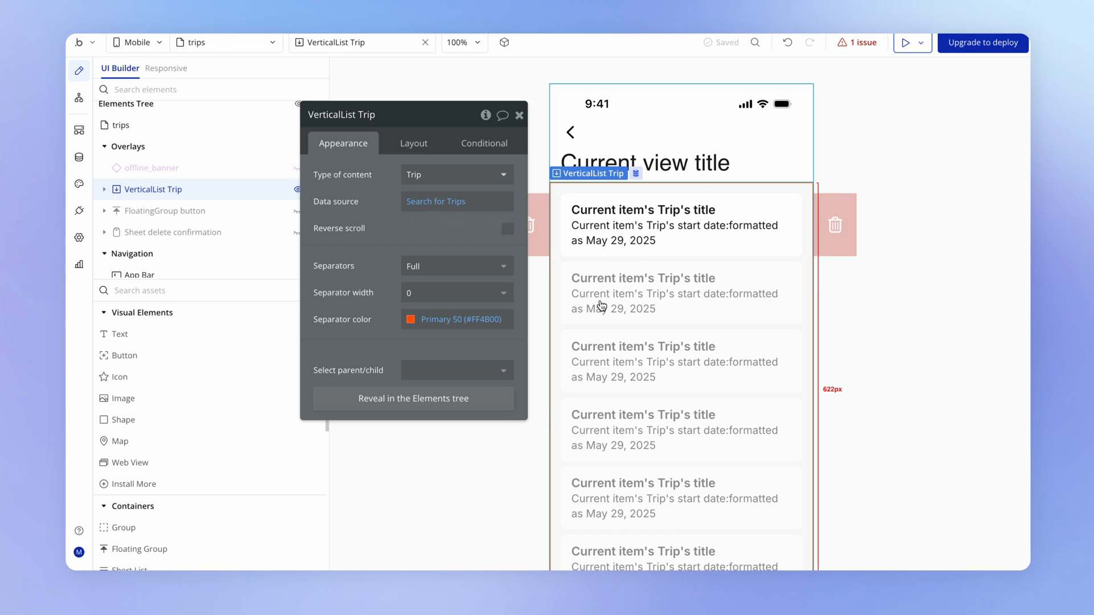
pyautogui.moveTo(435, 202)
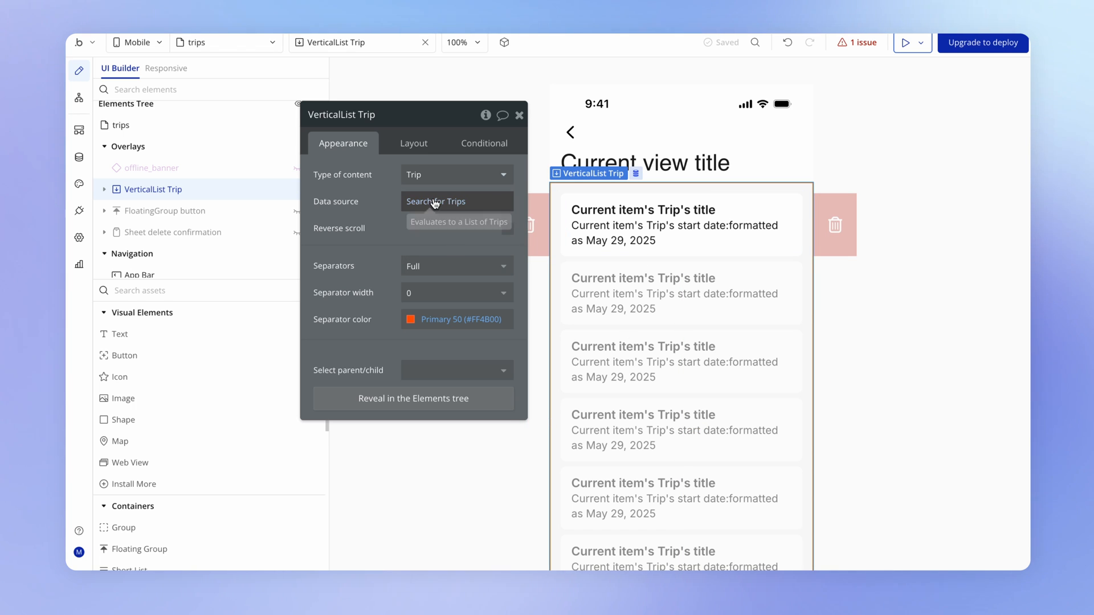
# Open the Search for Trips expression to view its Created By = Current User constraint.
pyautogui.click(436, 202)
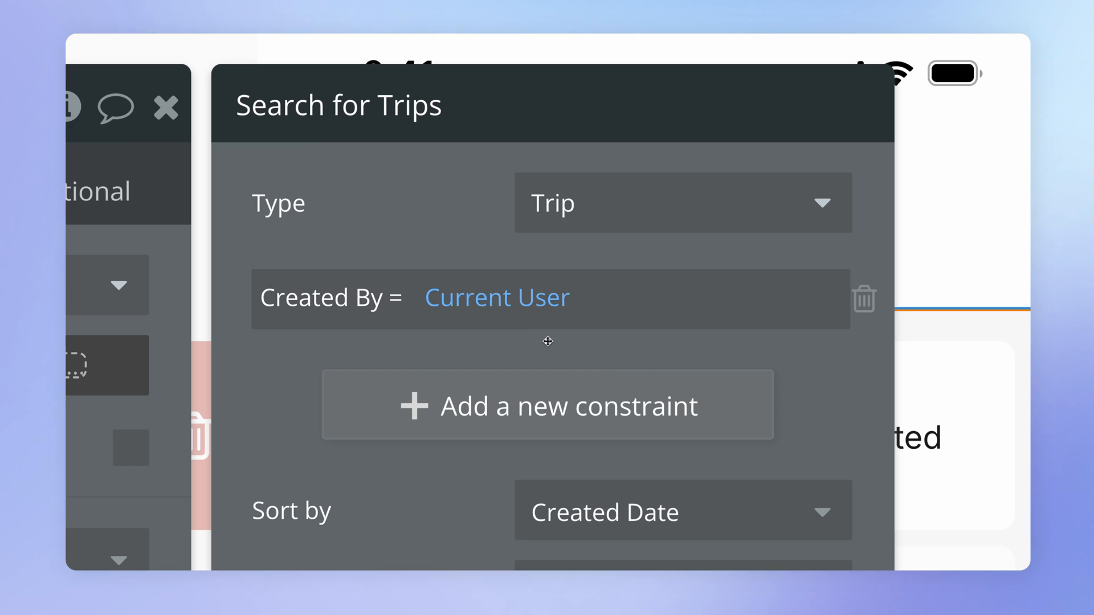
pyautogui.moveTo(525, 341)
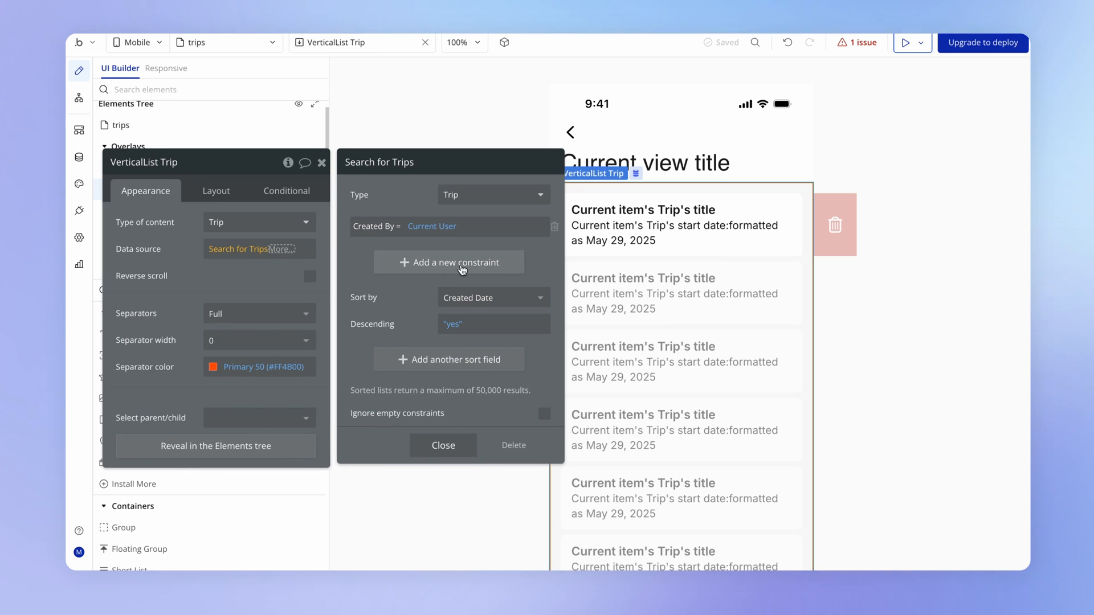
pyautogui.click(554, 226)
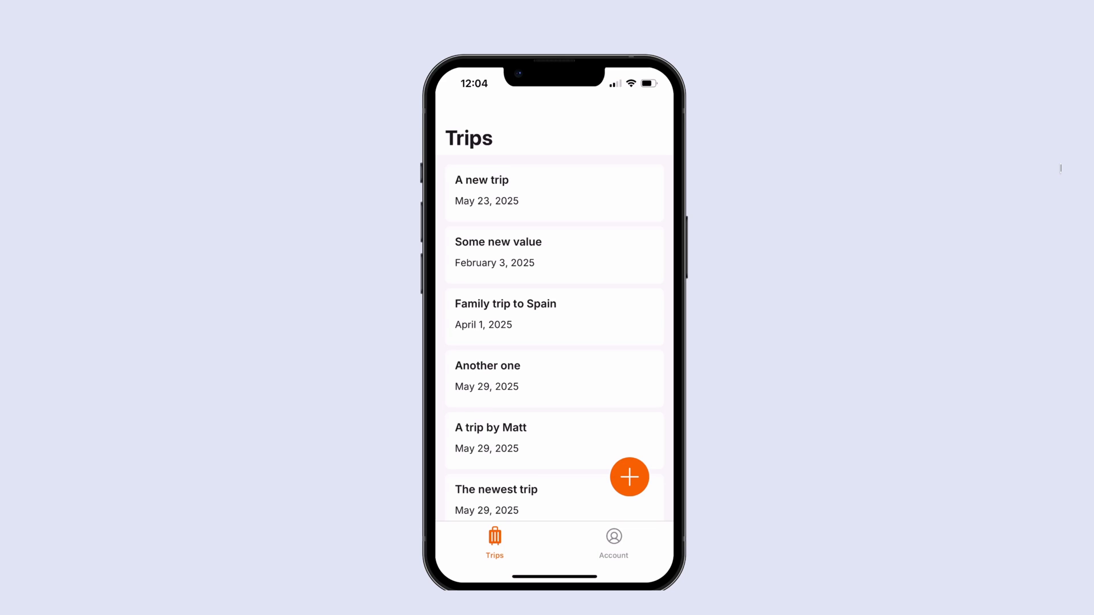
pyautogui.scroll(-3)
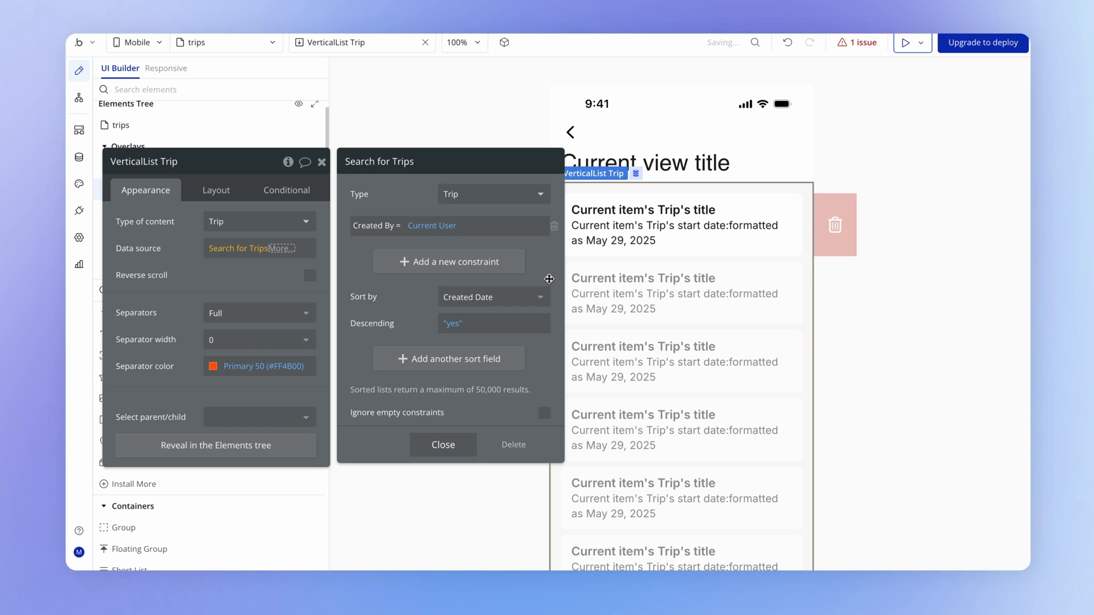
pyautogui.moveTo(395, 305)
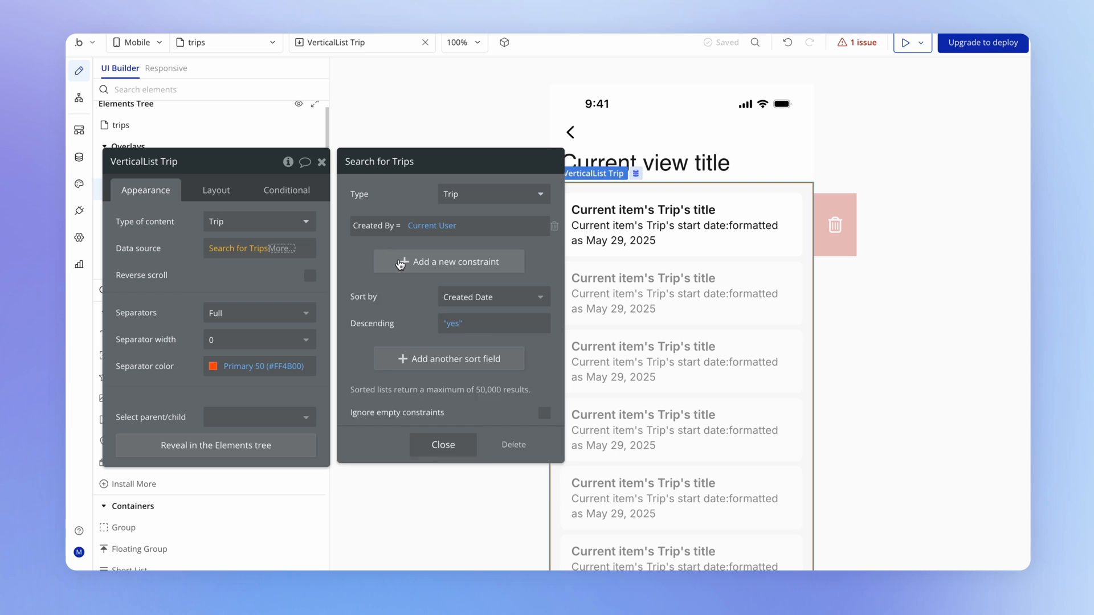
# Add a second constraint to the trips search: Type = Family & Friends.
pyautogui.click(448, 261)
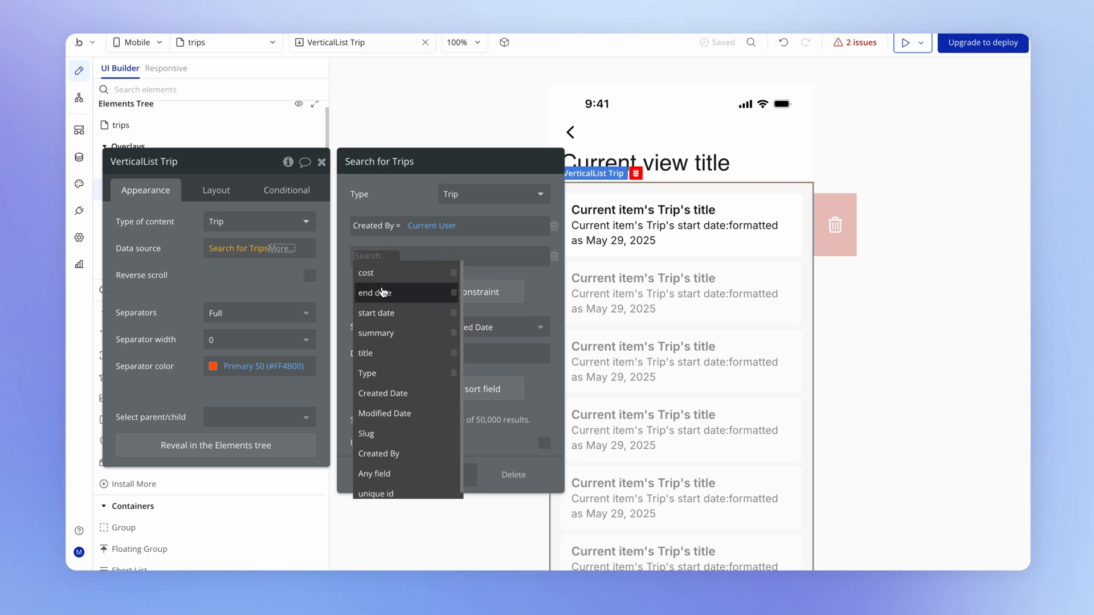
pyautogui.click(368, 373)
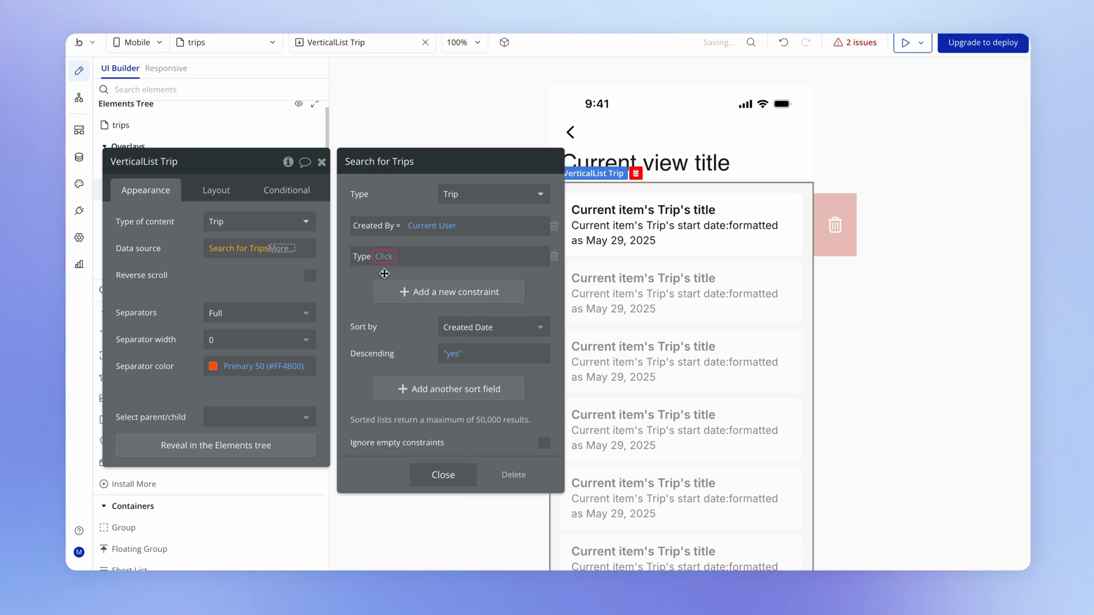
pyautogui.click(412, 256)
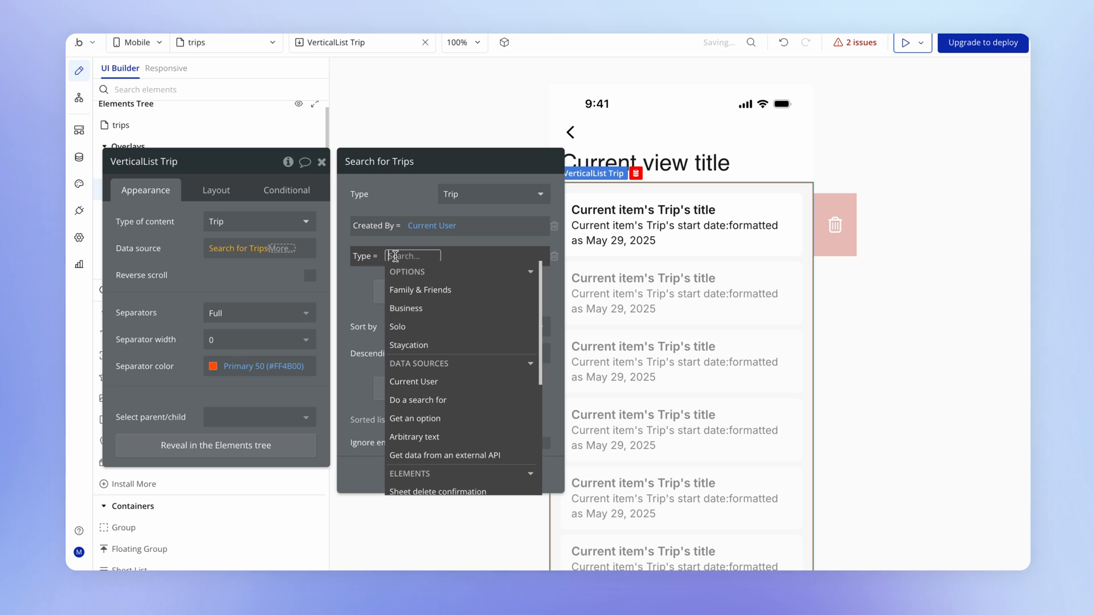
pyautogui.click(420, 289)
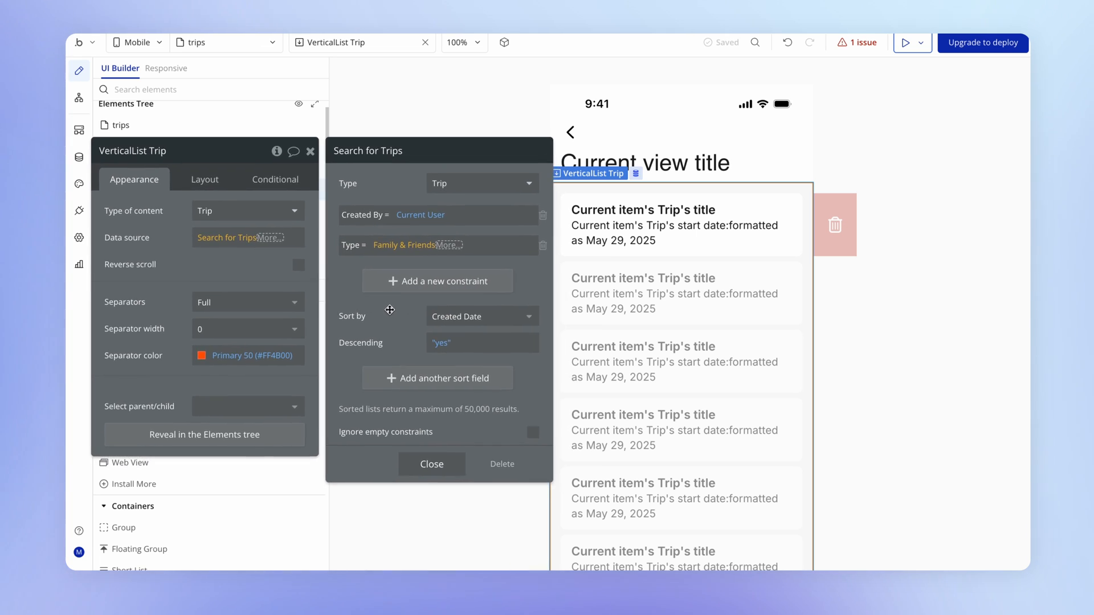
pyautogui.moveTo(709, 338)
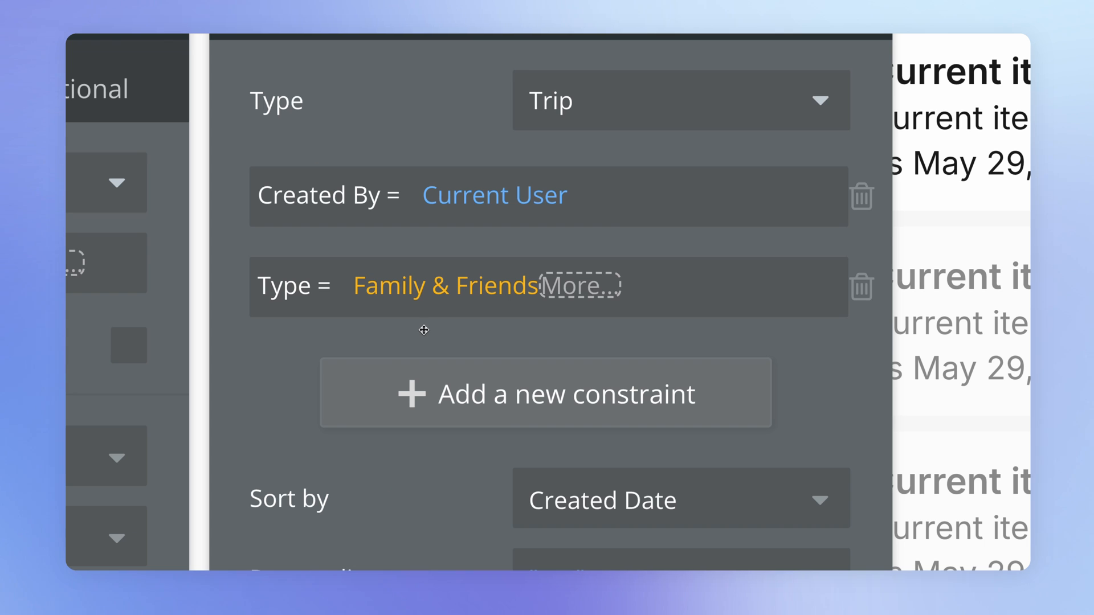
pyautogui.moveTo(323, 236)
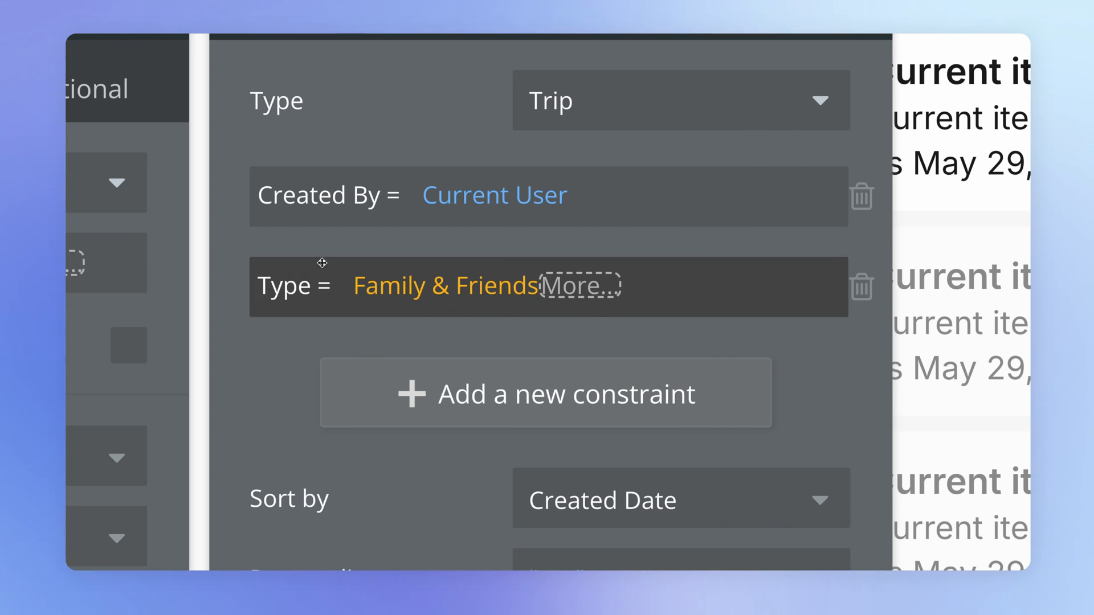
pyautogui.moveTo(654, 156)
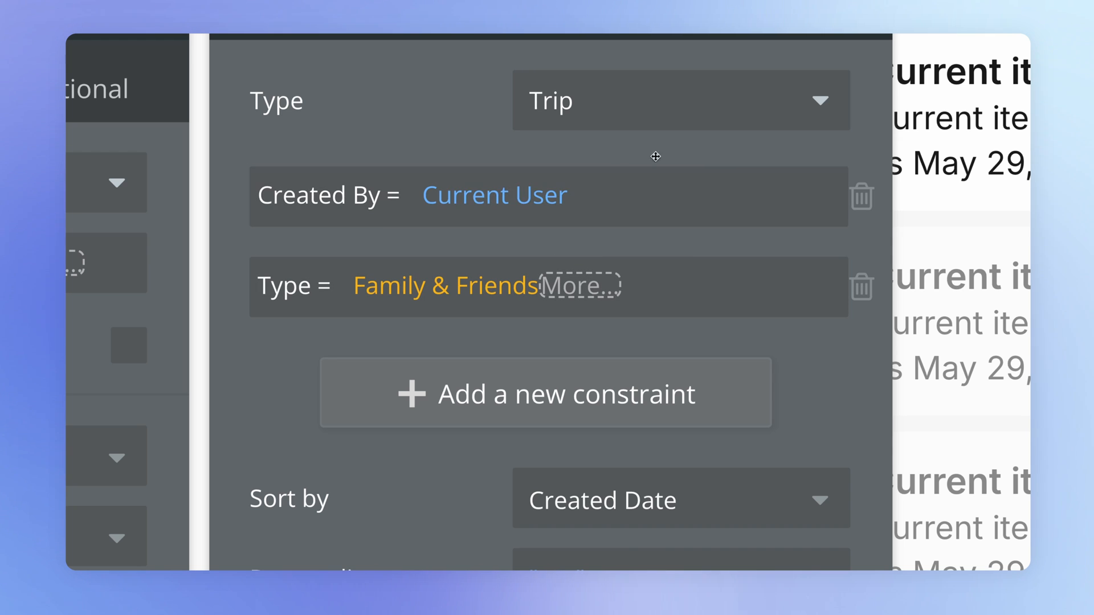
pyautogui.moveTo(714, 93)
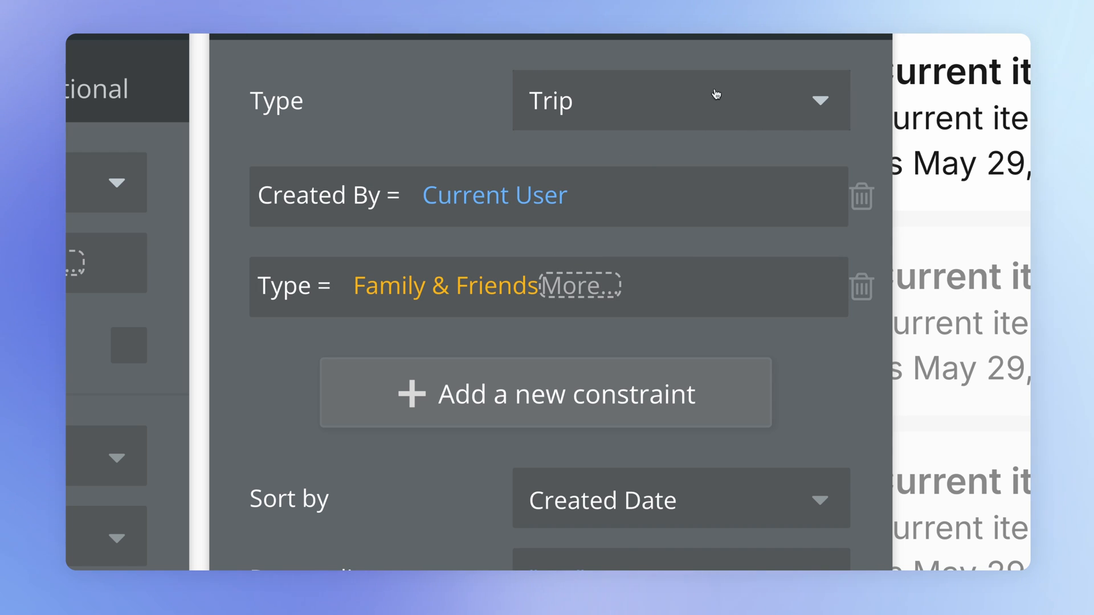
pyautogui.moveTo(637, 126)
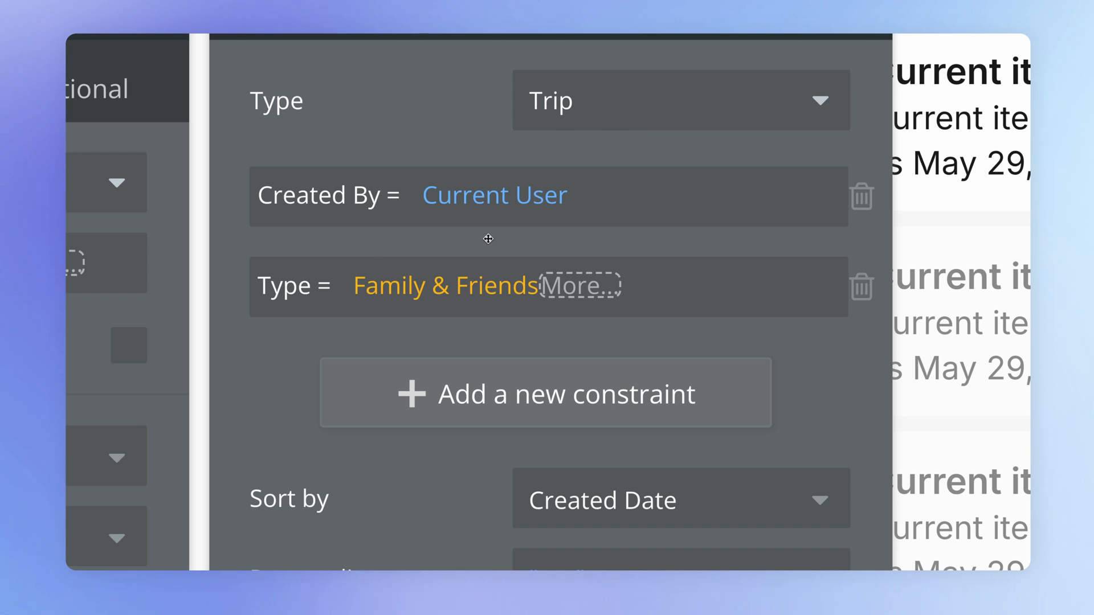
pyautogui.moveTo(627, 221)
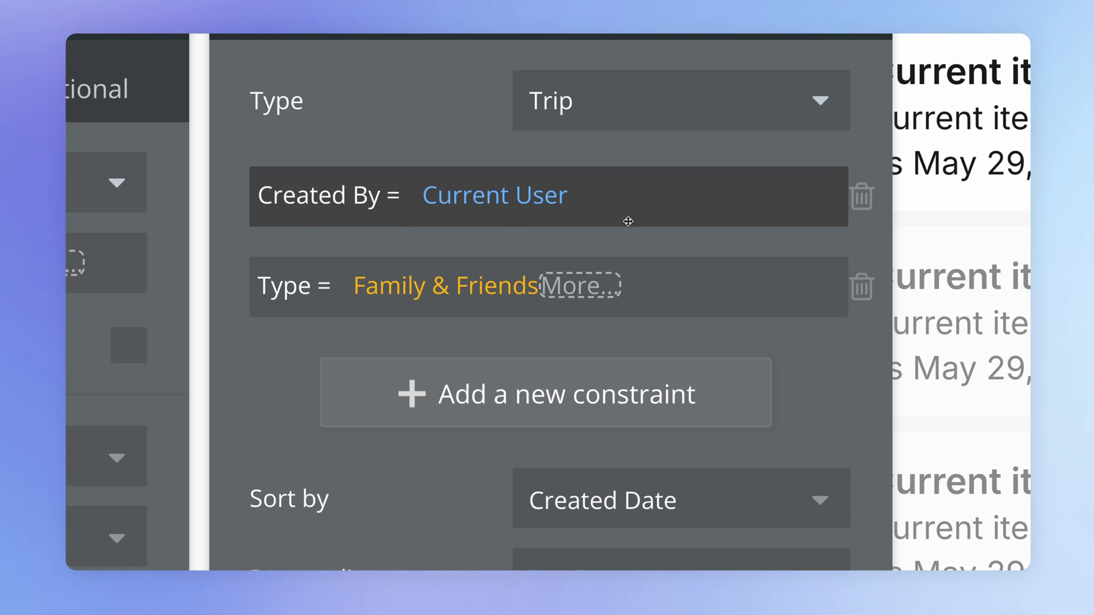
pyautogui.moveTo(388, 329)
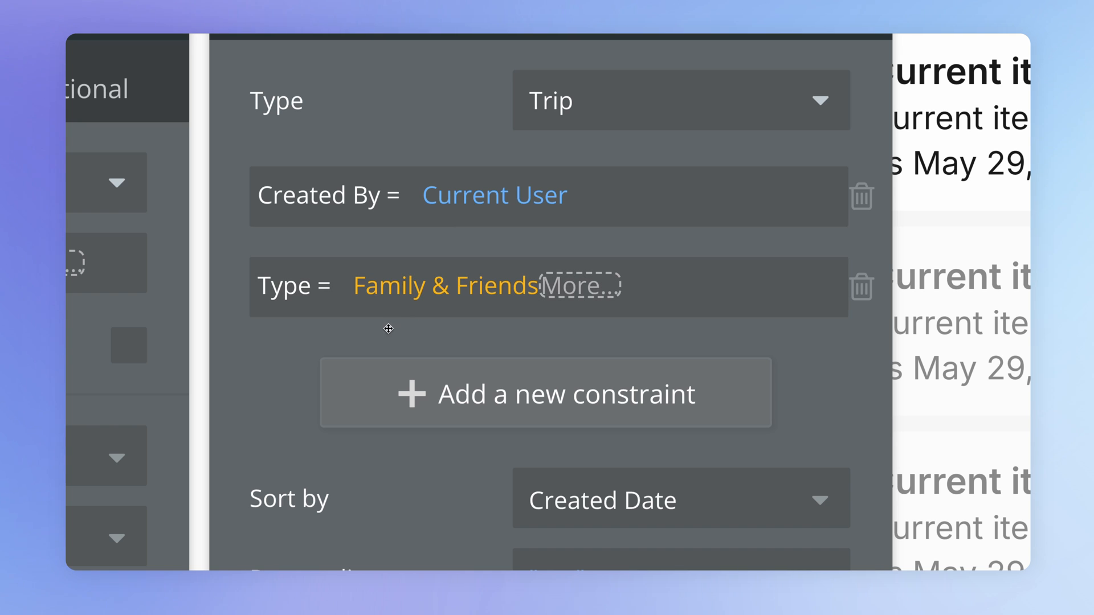
pyautogui.moveTo(394, 346)
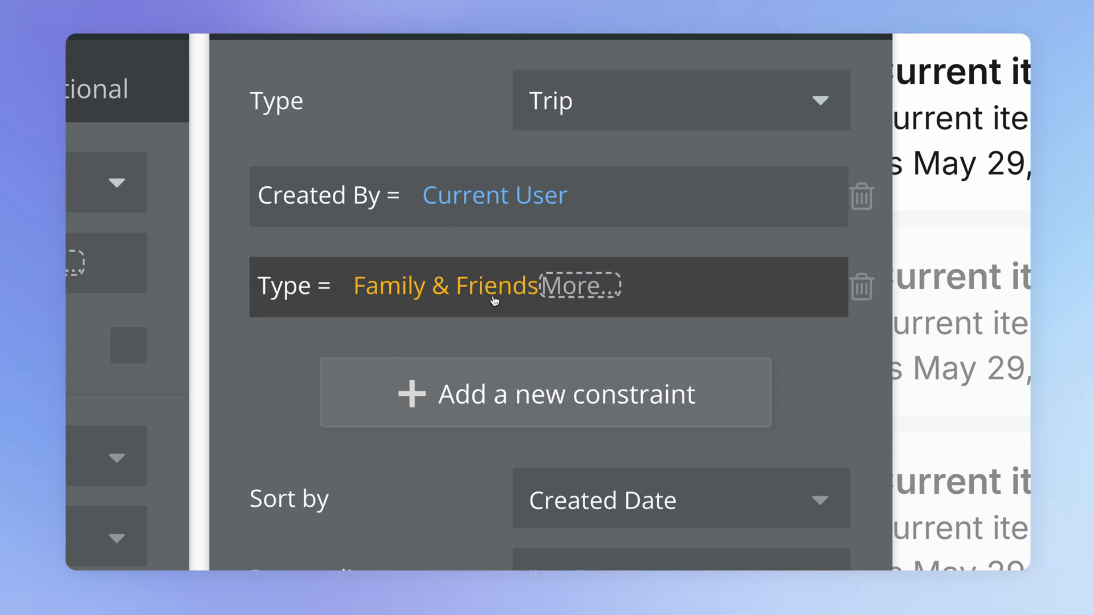
pyautogui.moveTo(436, 336)
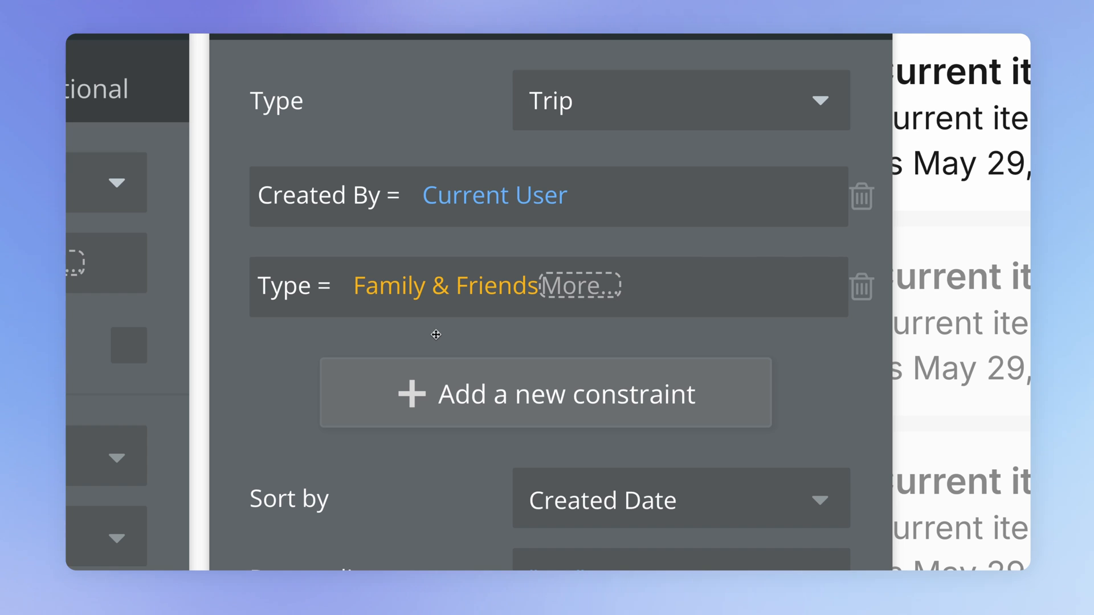
pyautogui.moveTo(445, 218)
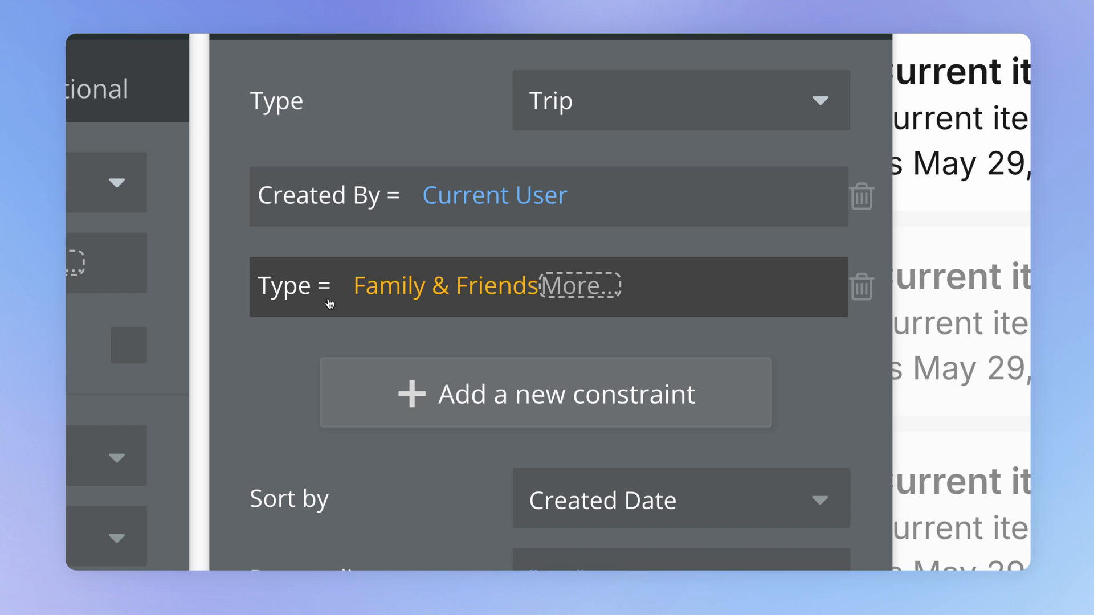
pyautogui.moveTo(550, 308)
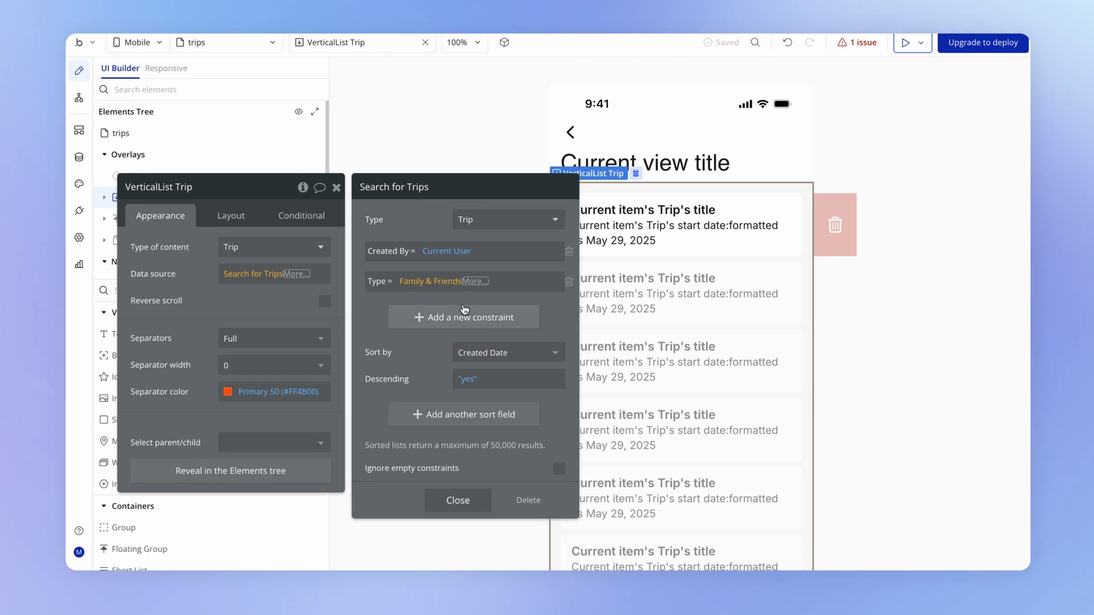
pyautogui.moveTo(540, 234)
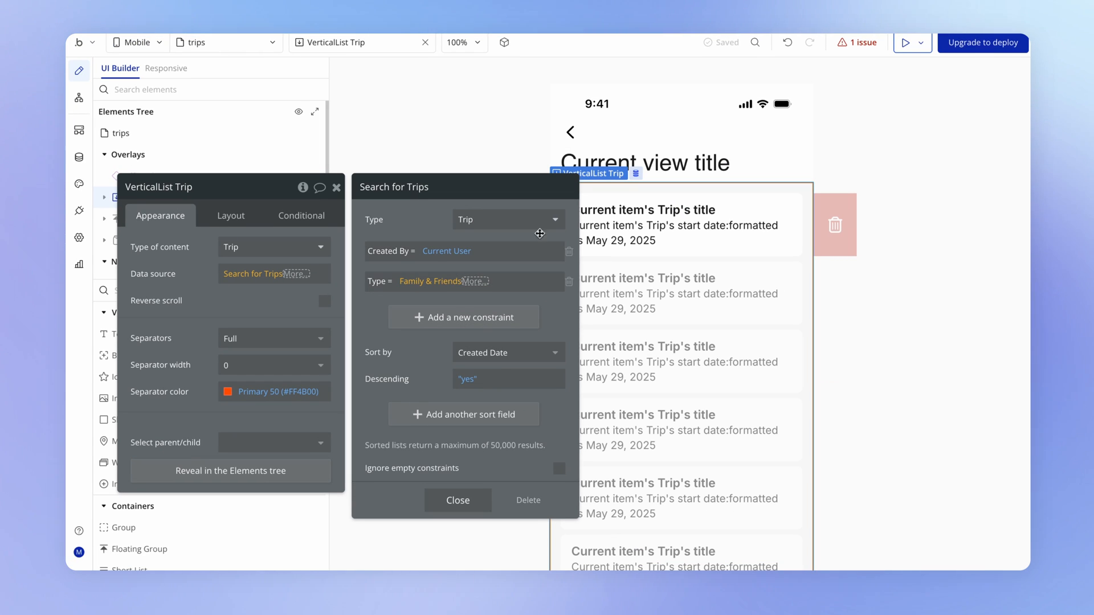
pyautogui.moveTo(450, 248)
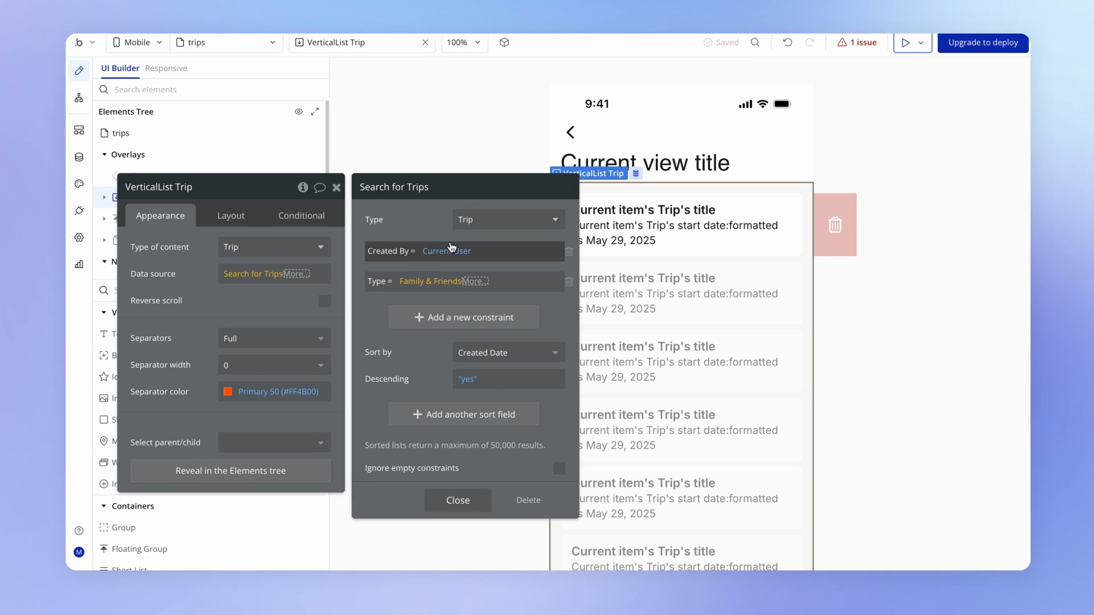
pyautogui.moveTo(488, 286)
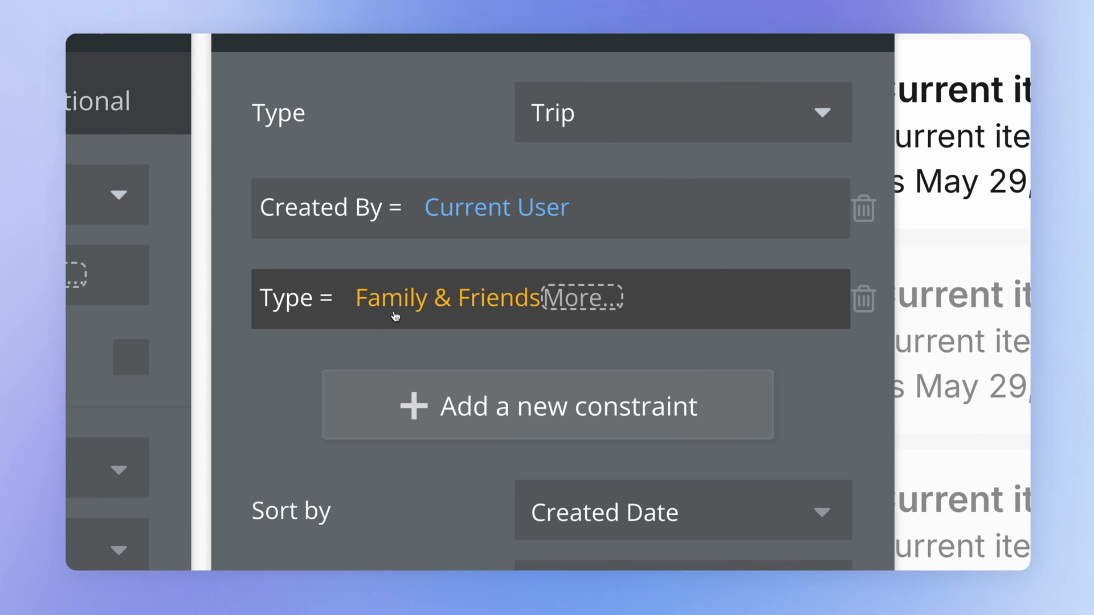
pyautogui.moveTo(422, 306)
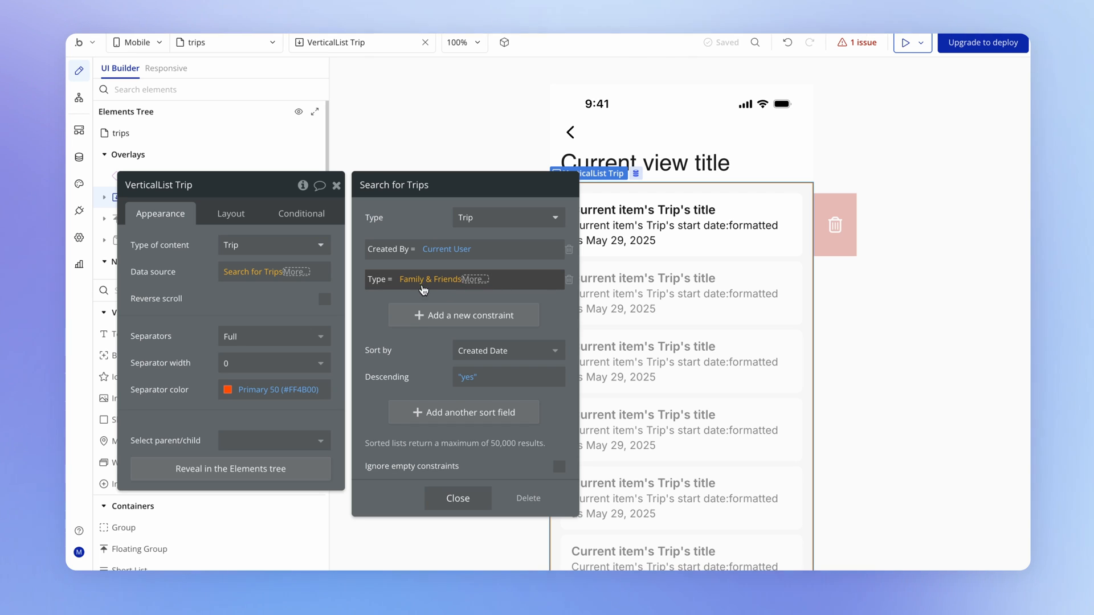
pyautogui.moveTo(432, 289)
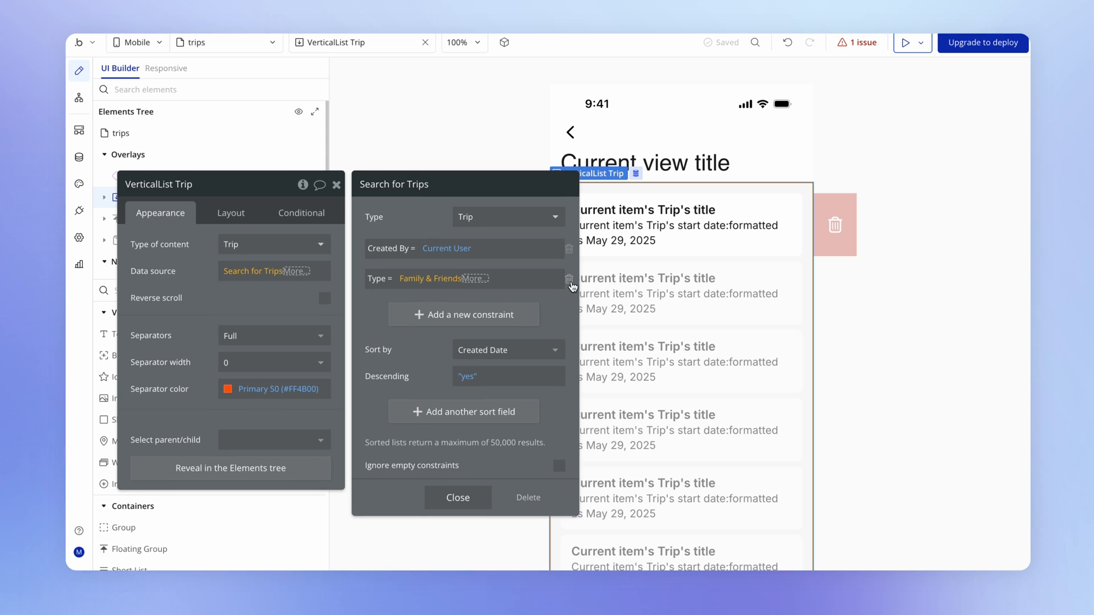
# Delete the Type constraint and drag a Selectable List into the Group Header.
pyautogui.click(457, 497)
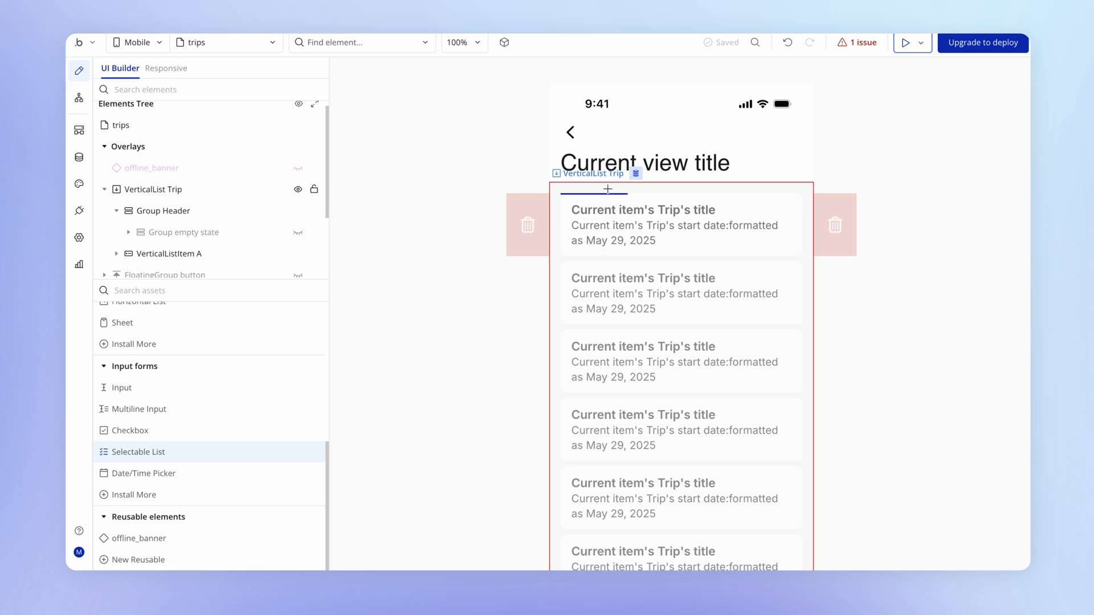
pyautogui.click(138, 451)
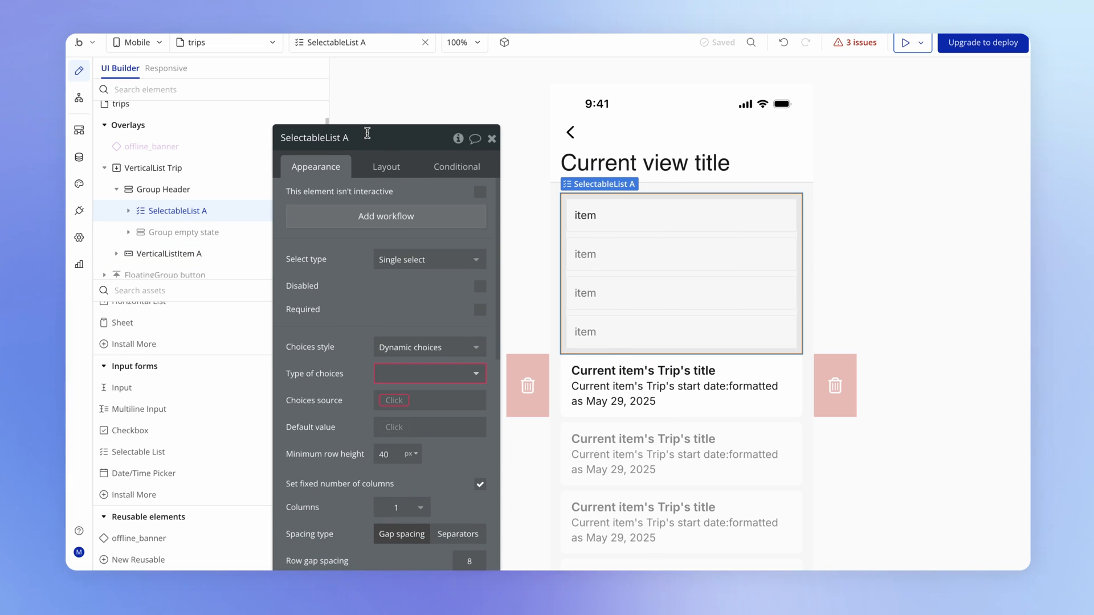
# Rename the element 'SelectableList trip filter' and move its property editor aside.
pyautogui.write('trip')
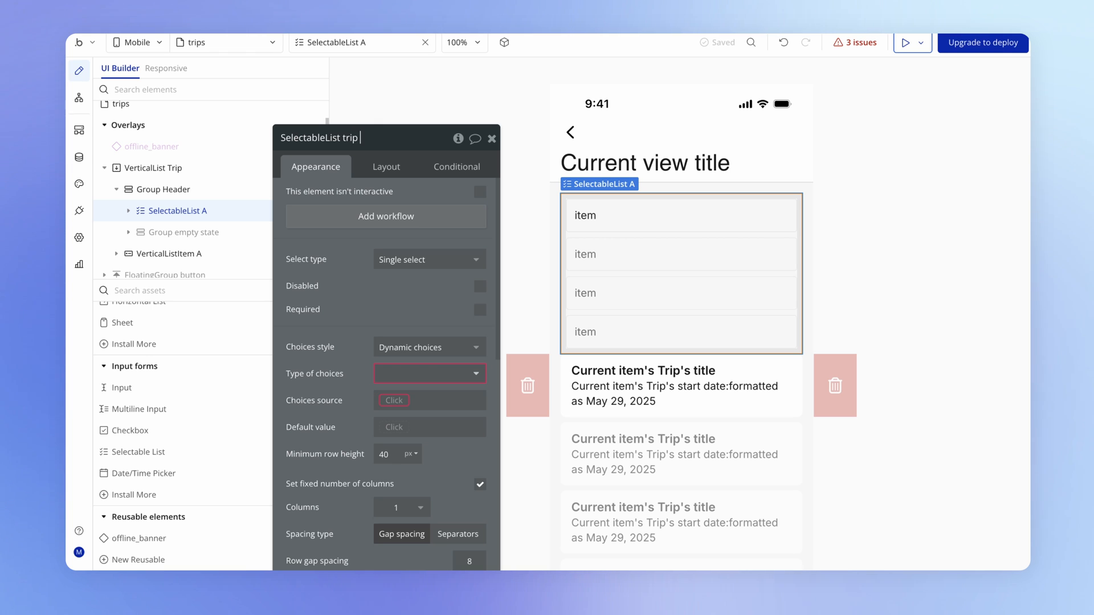
pyautogui.write('filter')
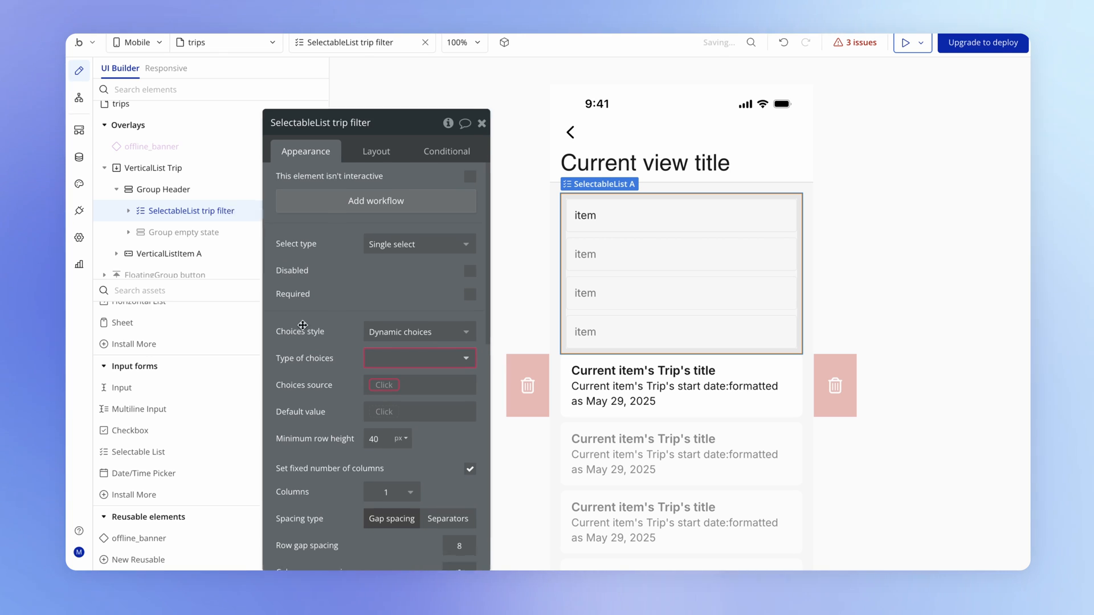
pyautogui.moveTo(321, 122); pyautogui.dragTo(286, 90)
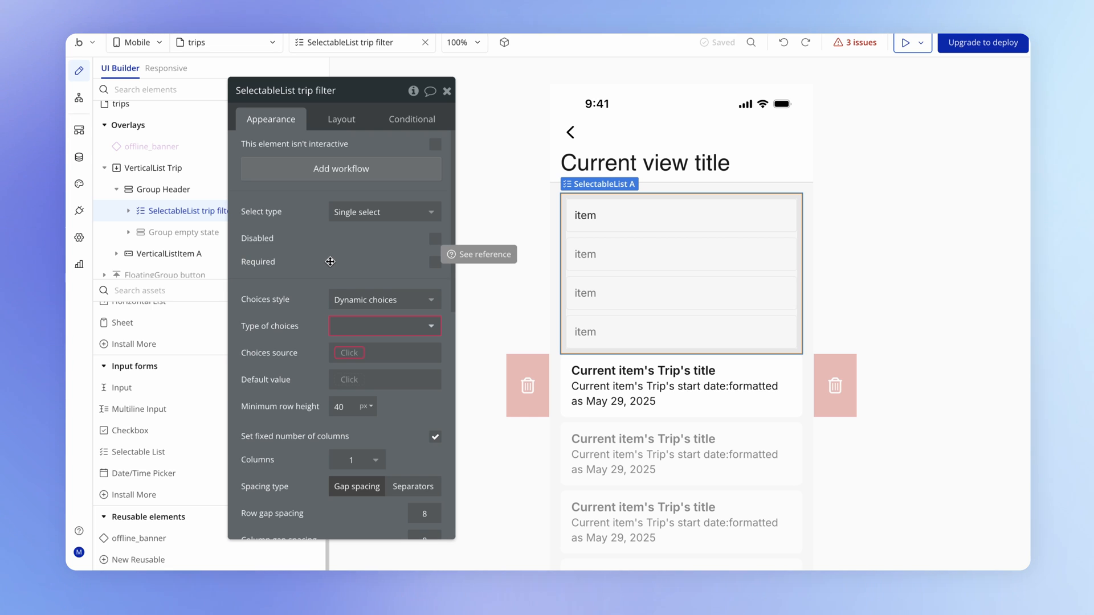
pyautogui.moveTo(403, 333)
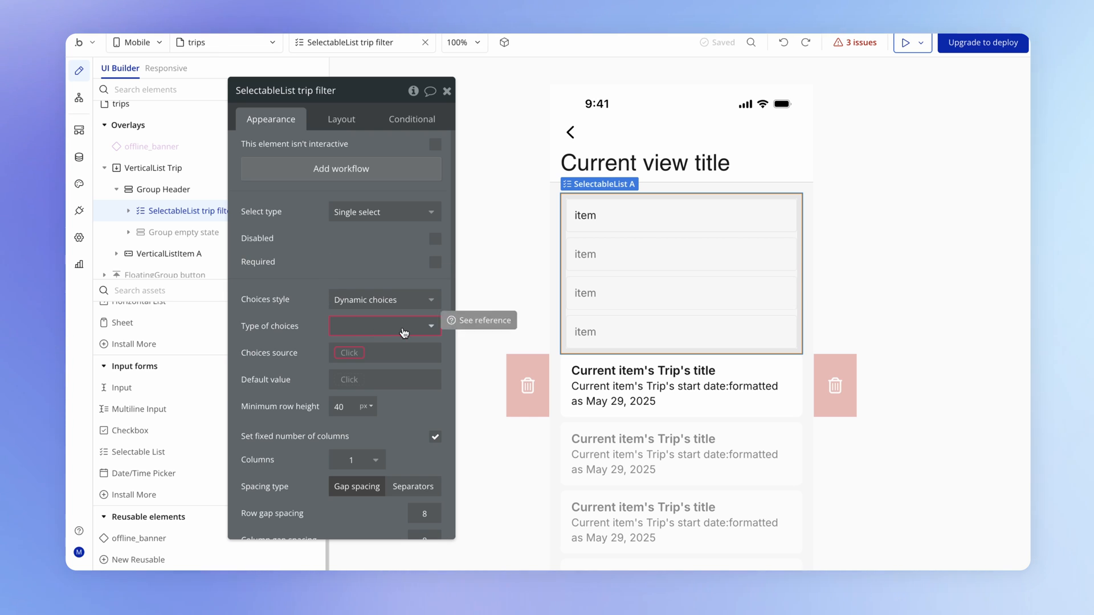
# Set choice type to Trip type with All Trip type as source, and edit the item label.
pyautogui.click(384, 326)
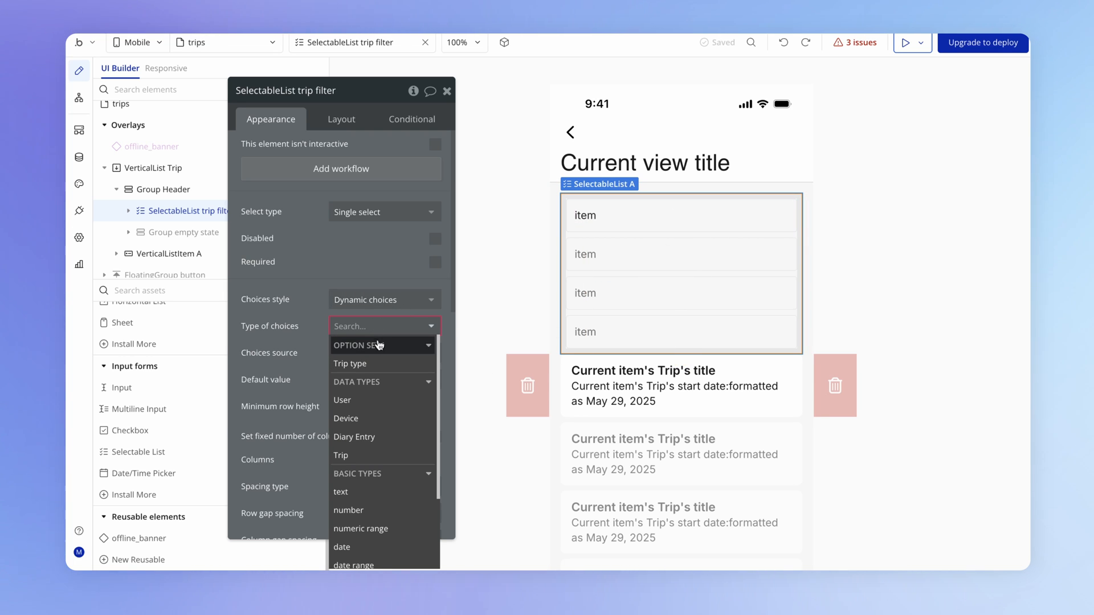
pyautogui.moveTo(349, 362)
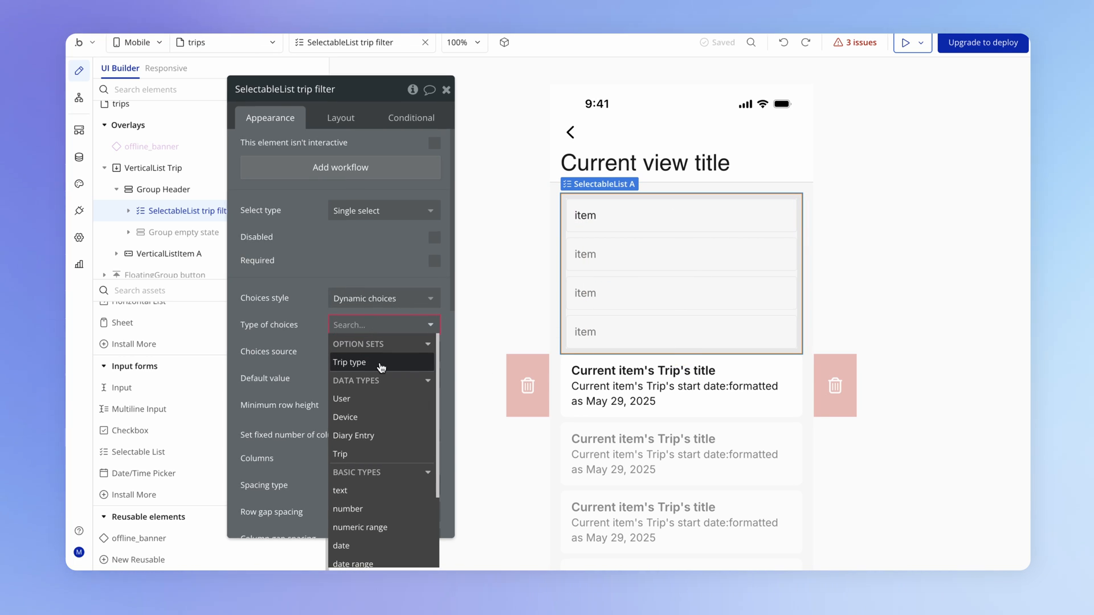
pyautogui.click(349, 362)
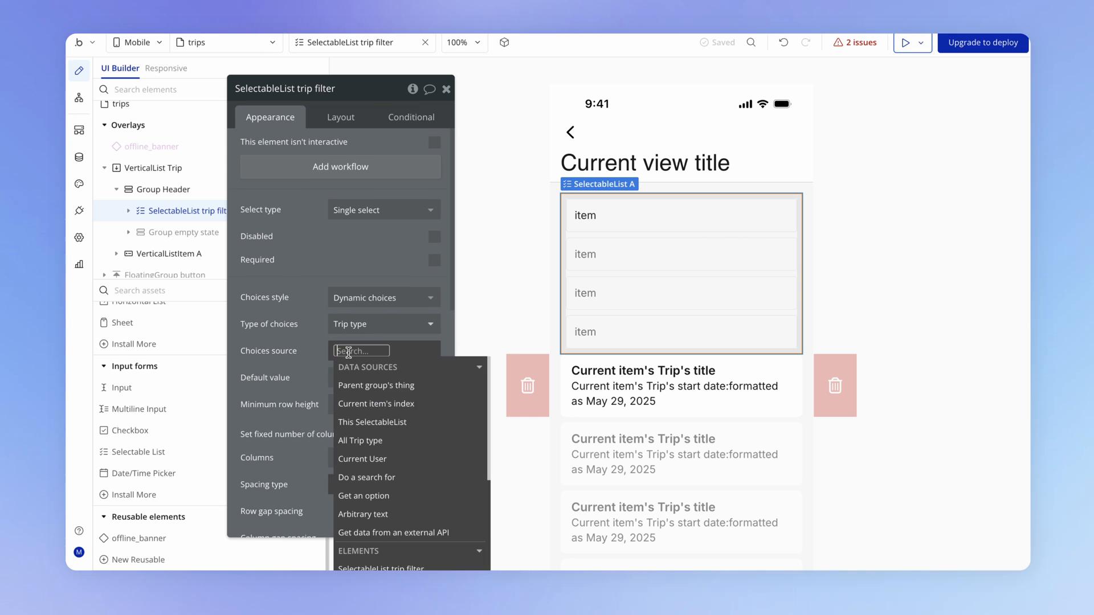
pyautogui.moveTo(377, 385)
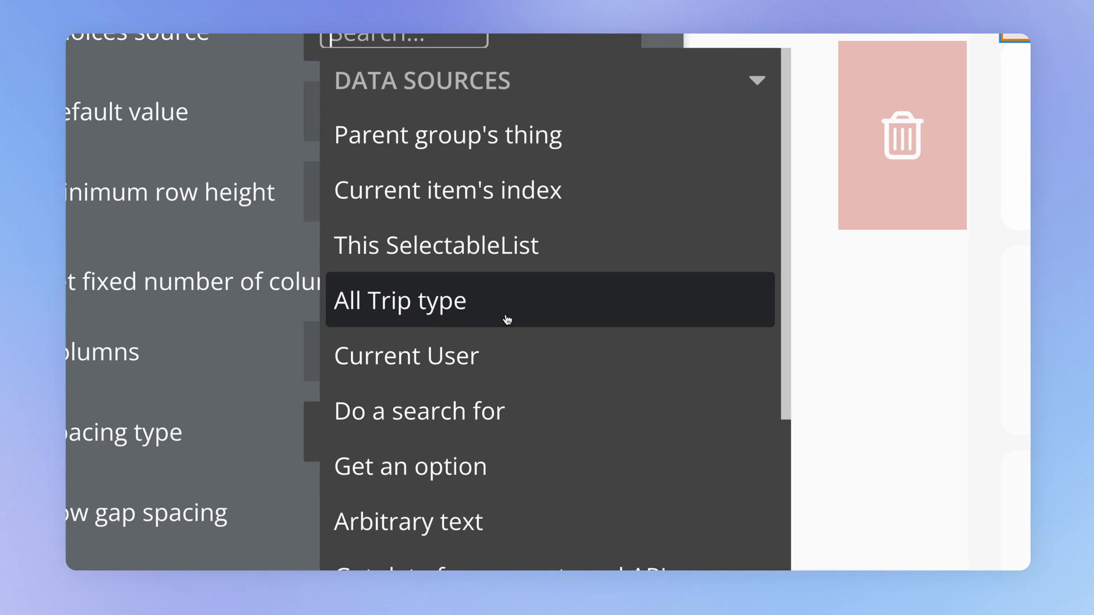
pyautogui.click(401, 300)
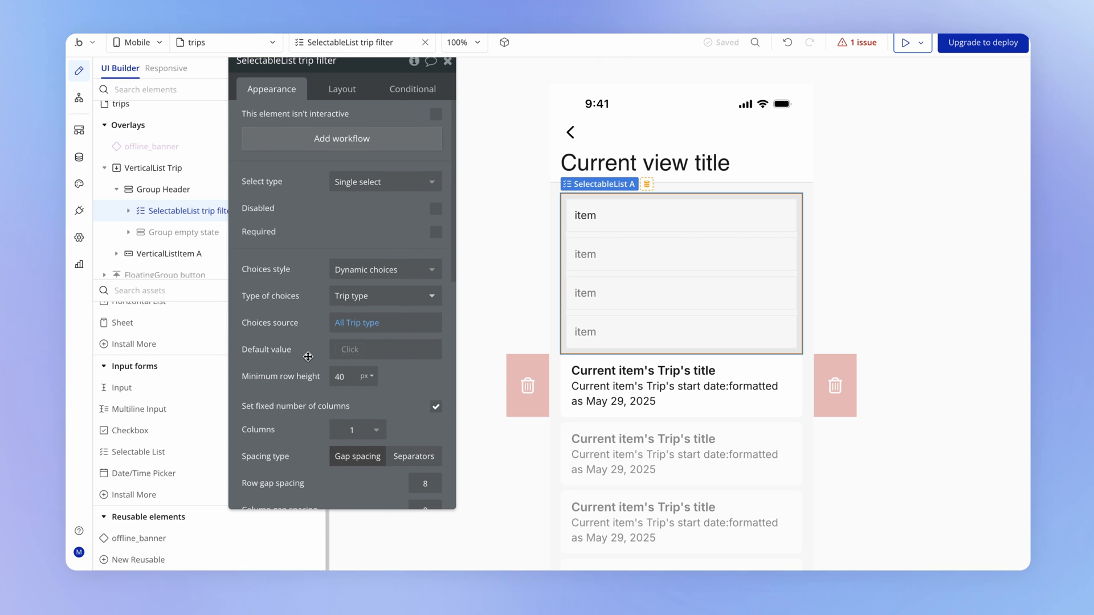
pyautogui.click(584, 214)
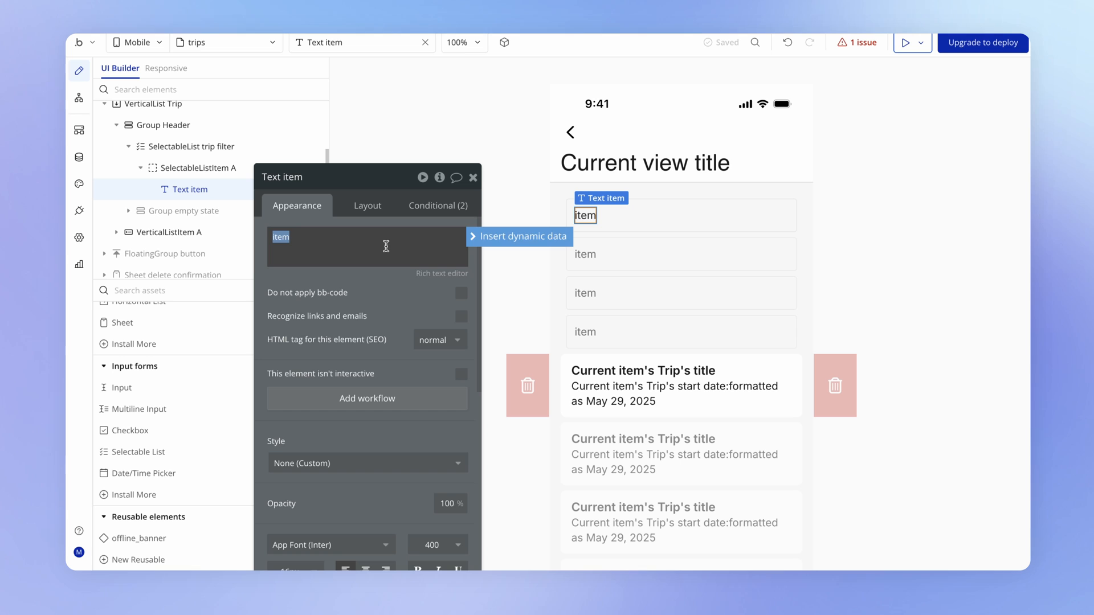
# Set the choice label to dynamic data: Current item's Trip type's Display.
pyautogui.click(518, 236)
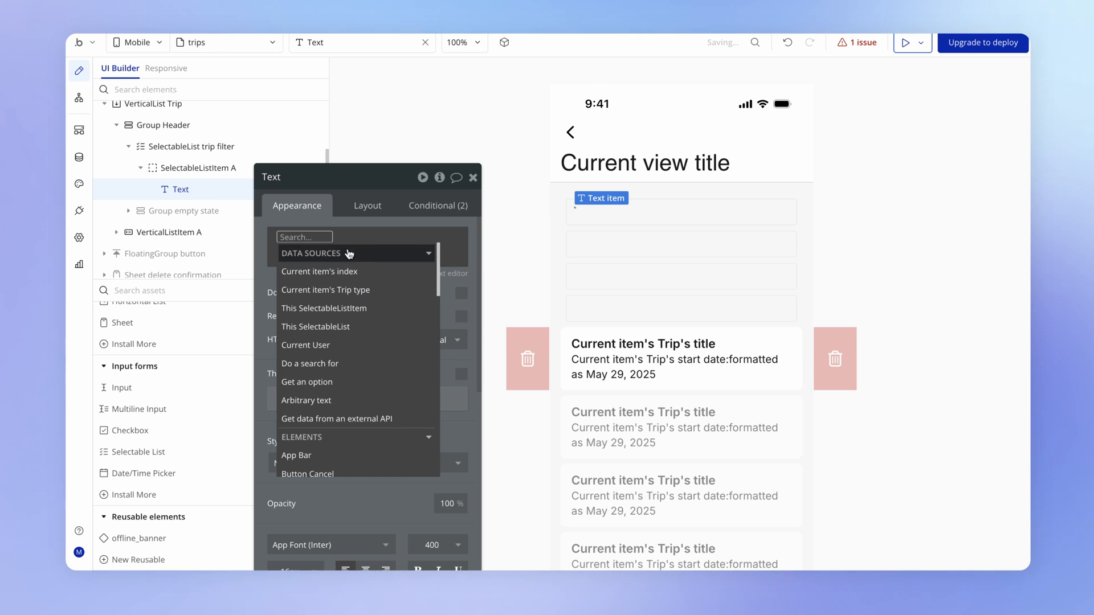
pyautogui.moveTo(400, 289)
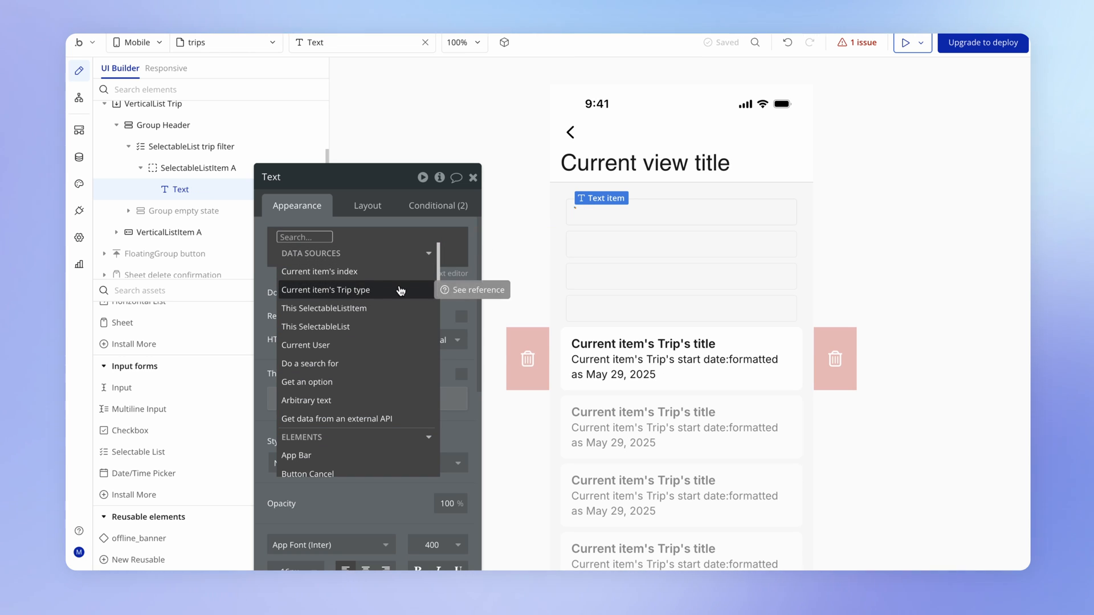
pyautogui.click(326, 289)
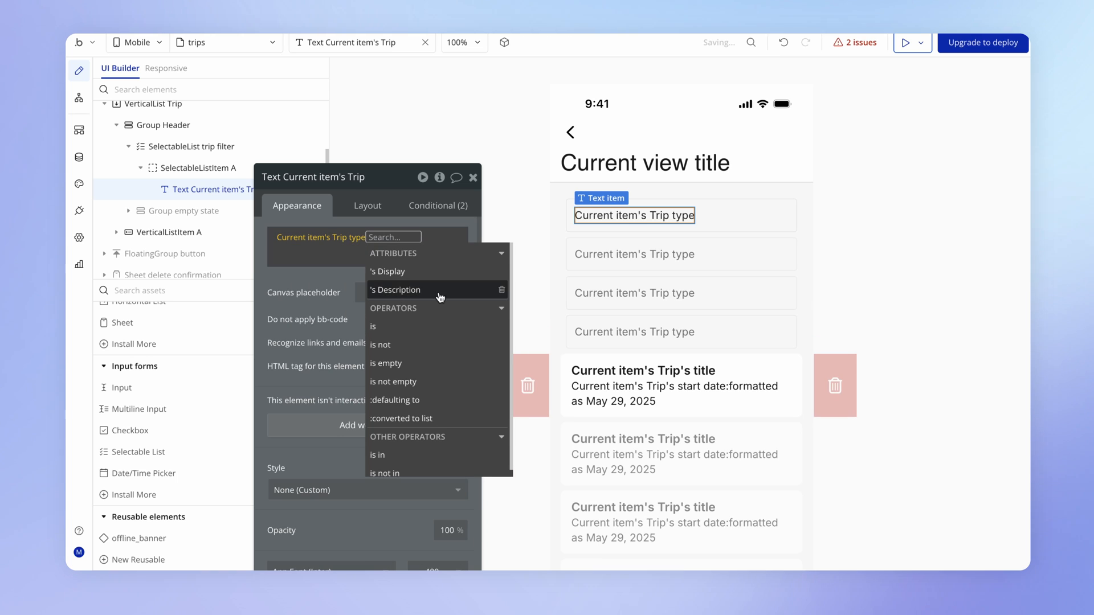
pyautogui.moveTo(389, 272)
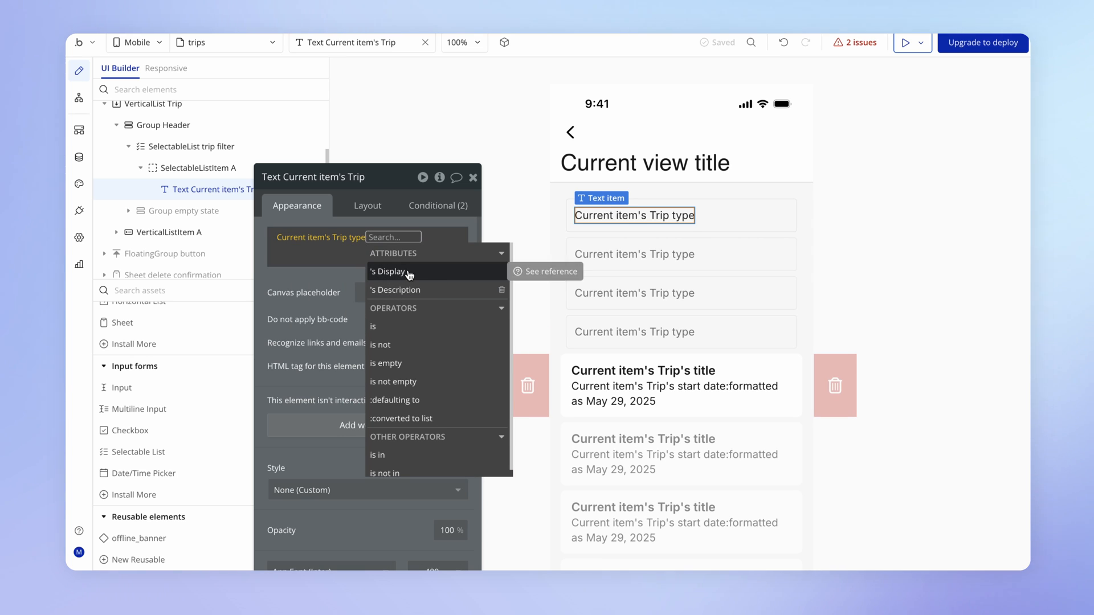
pyautogui.moveTo(425, 277)
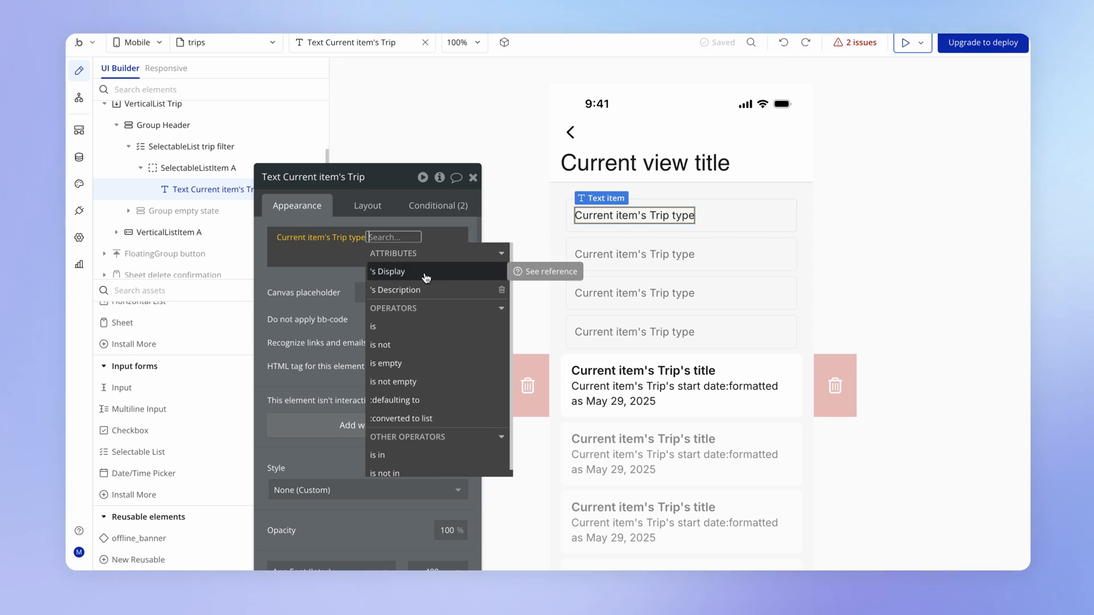
pyautogui.click(389, 271)
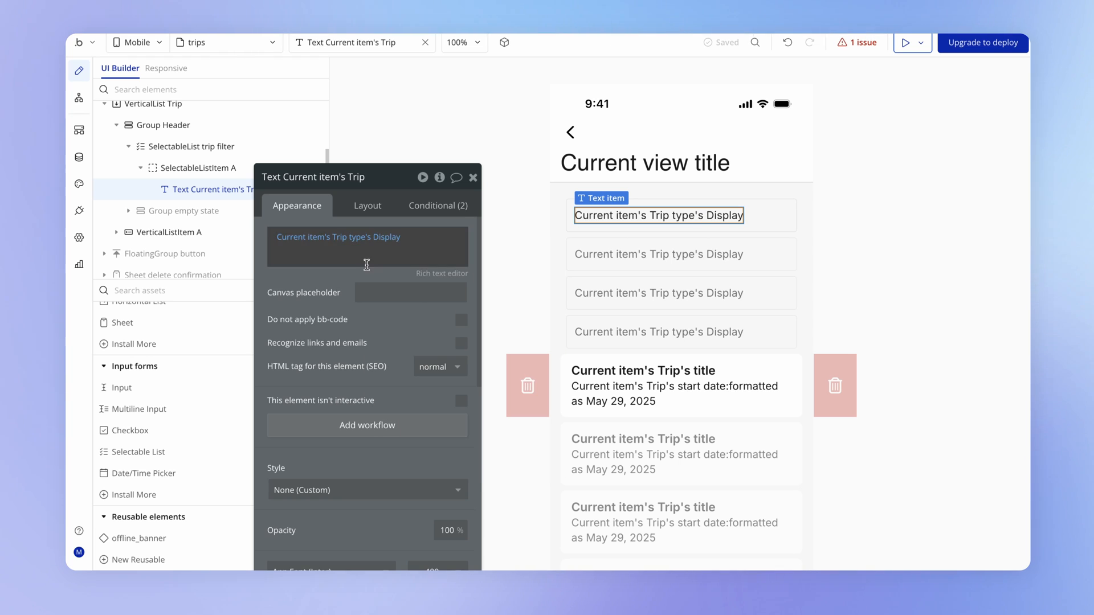
pyautogui.click(473, 176)
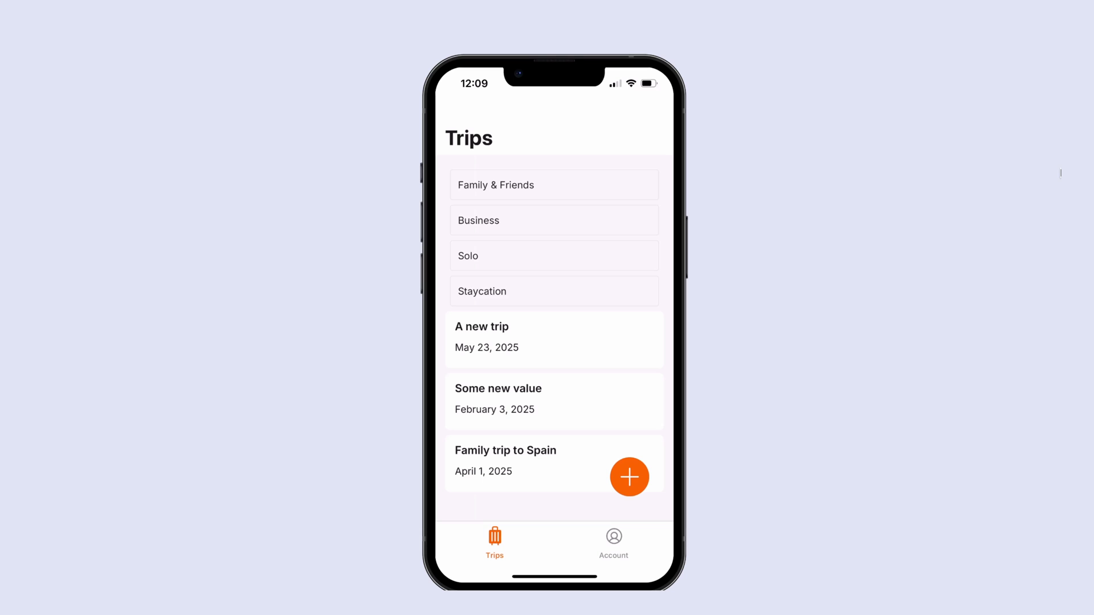
# In the app preview, select Business, then Family & Friends in the filter.
pyautogui.click(553, 220)
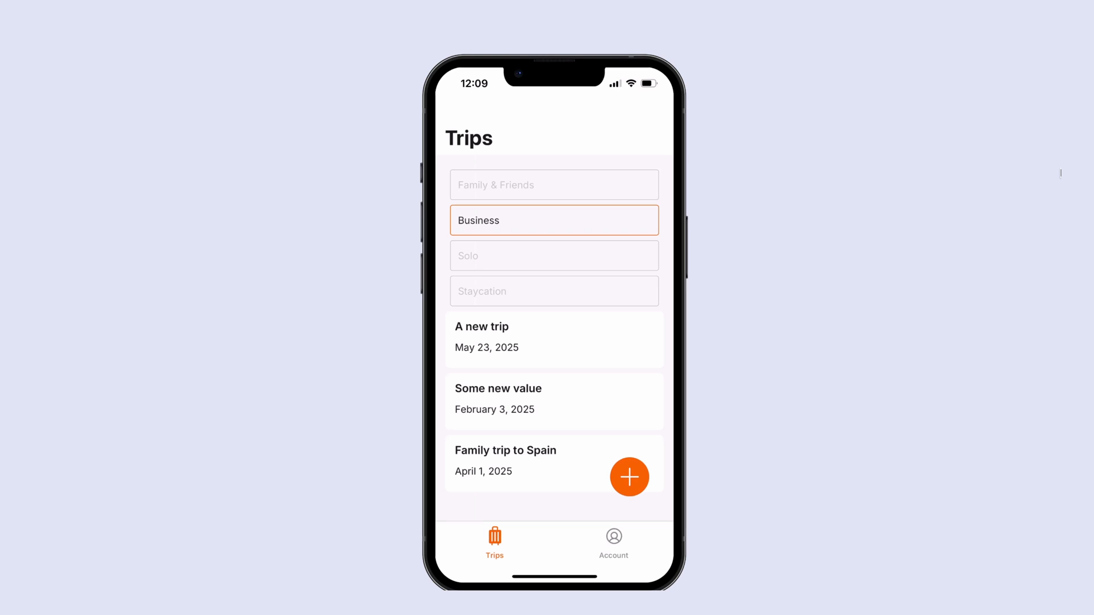
pyautogui.click(553, 184)
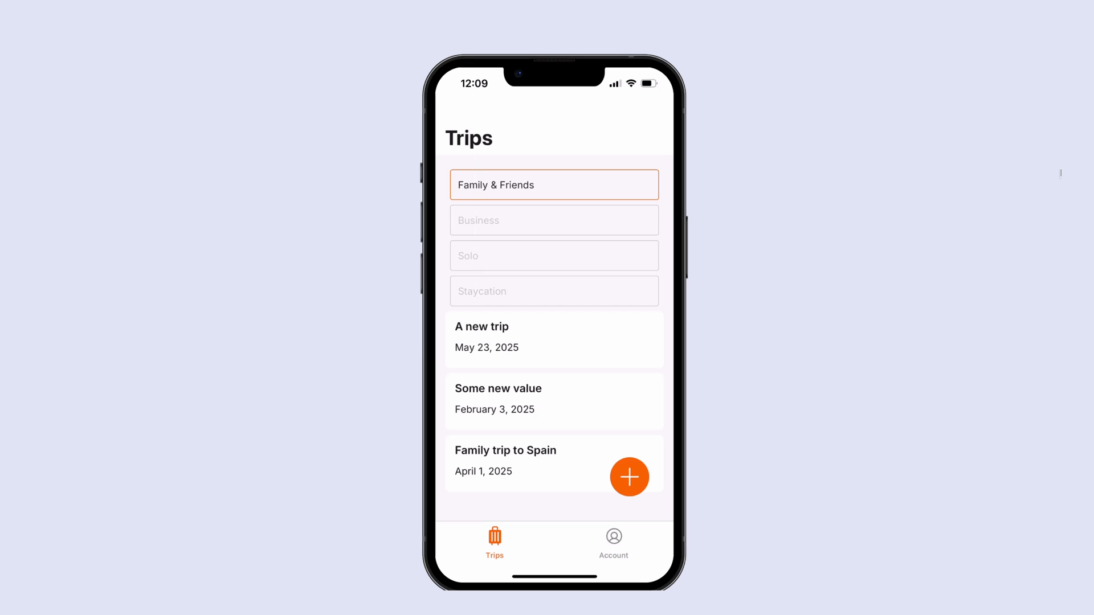
pyautogui.moveTo(551, 230)
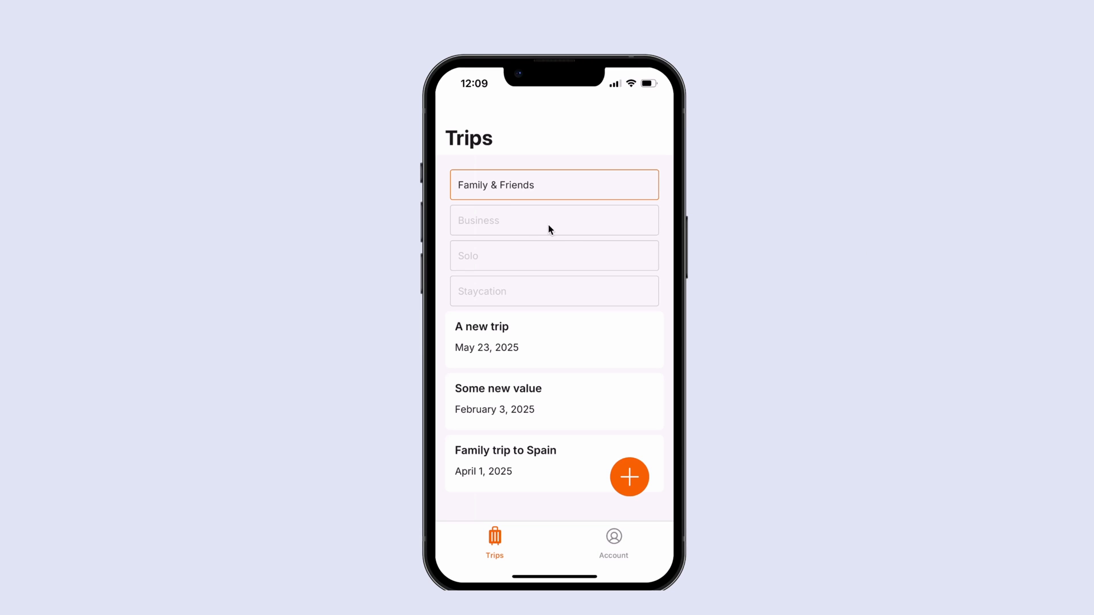
pyautogui.moveTo(599, 296)
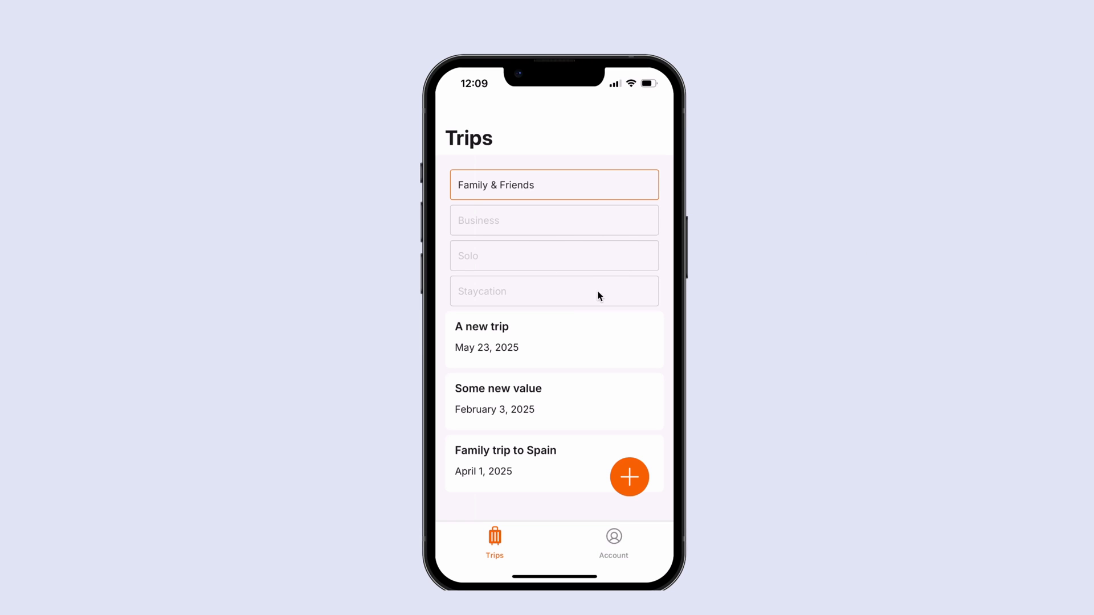
pyautogui.moveTo(625, 363)
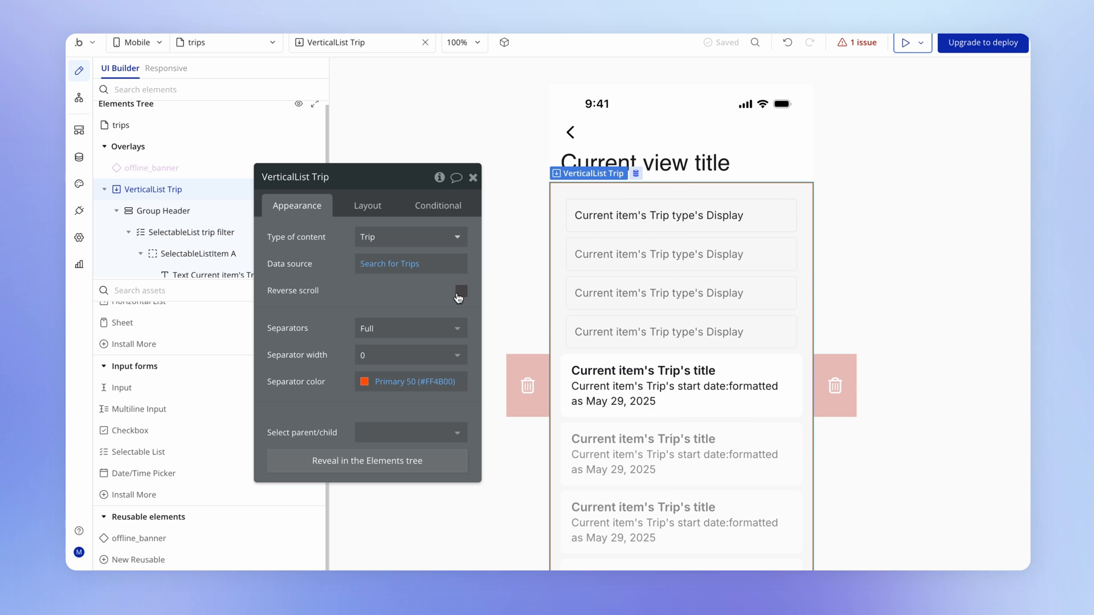
# Add a Type = SelectableList trip filter constraint to the Search for Trips.
pyautogui.click(390, 264)
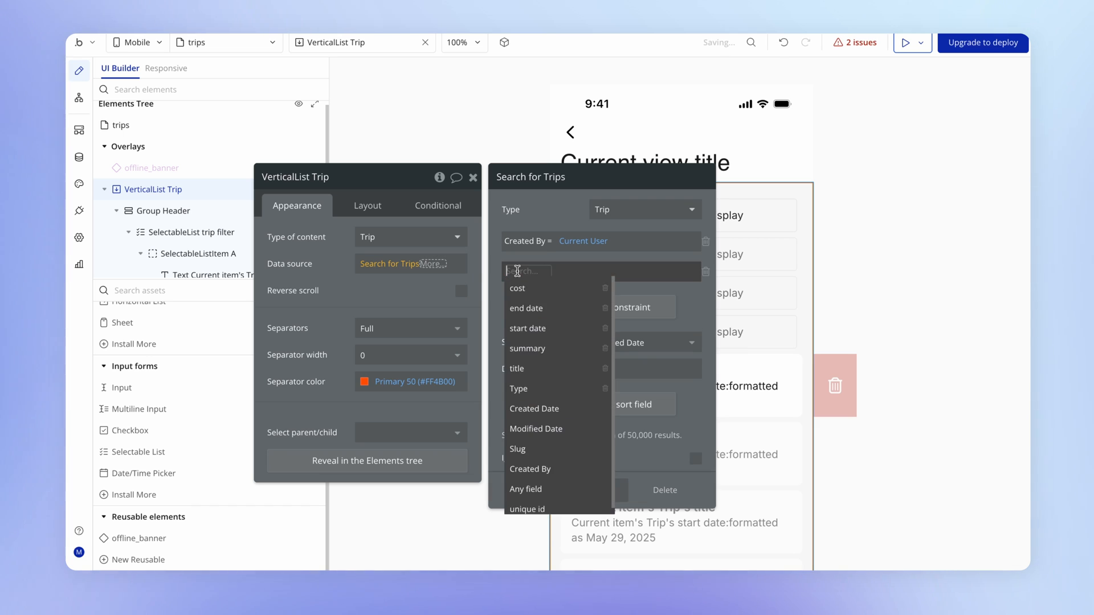
pyautogui.click(519, 388)
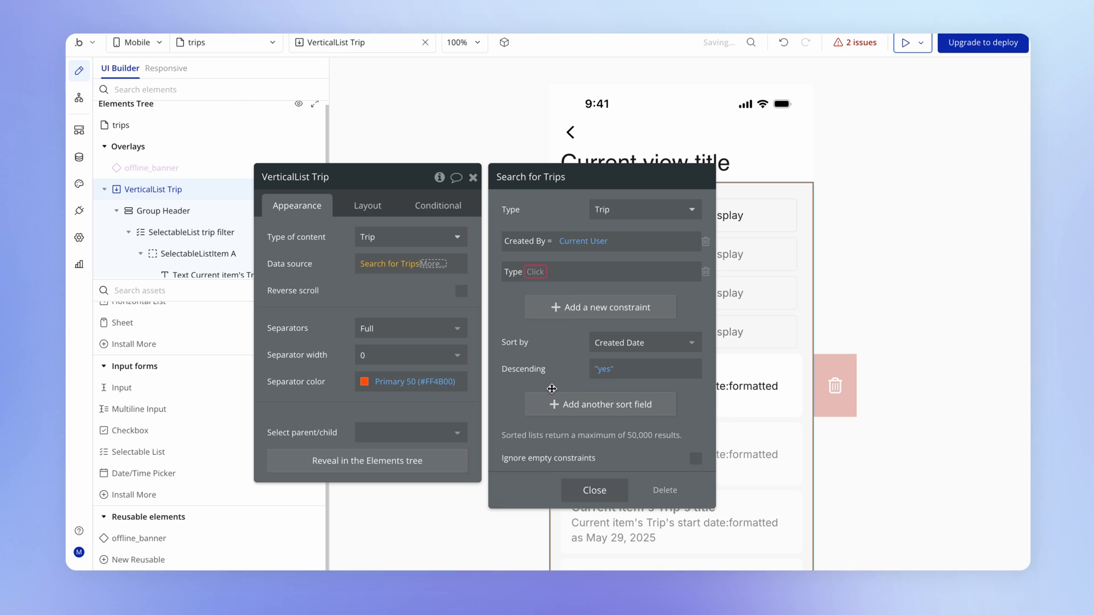
pyautogui.click(544, 272)
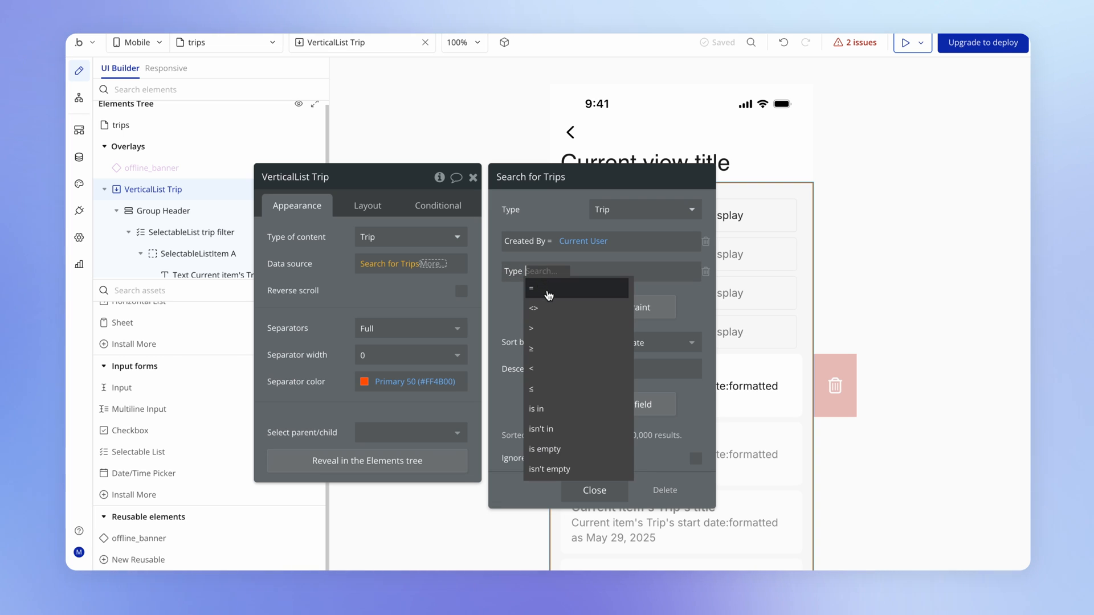
pyautogui.click(532, 287)
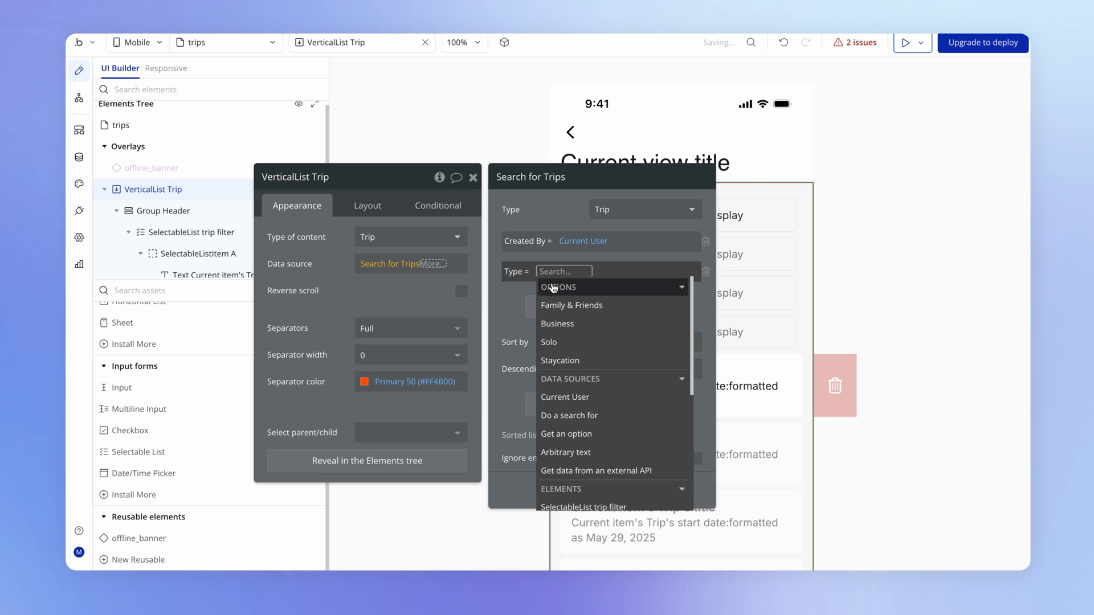
pyautogui.moveTo(607, 302)
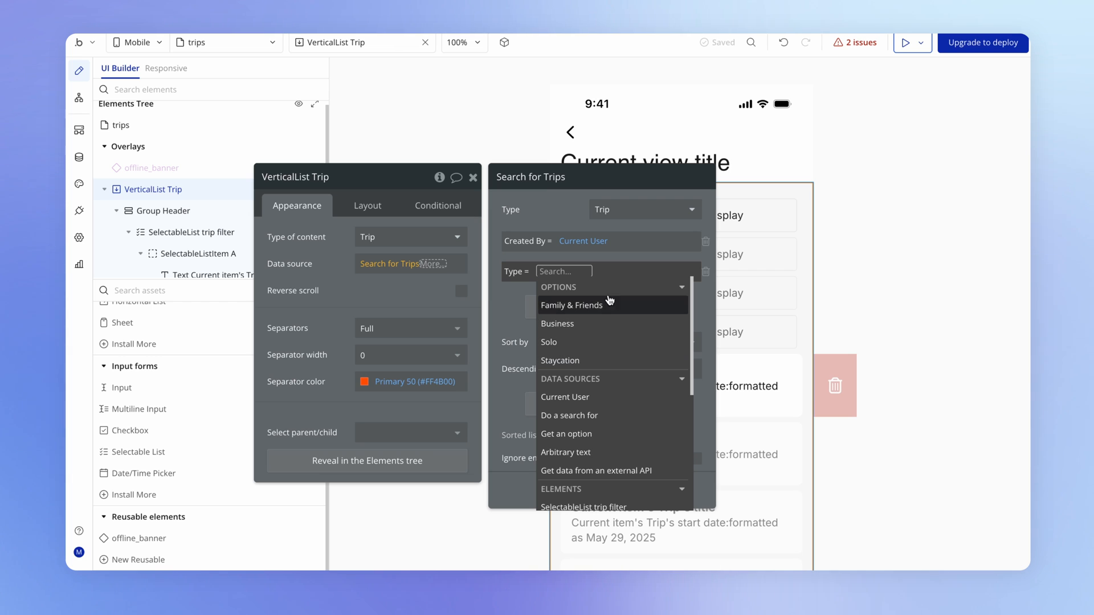
pyautogui.scroll(-3)
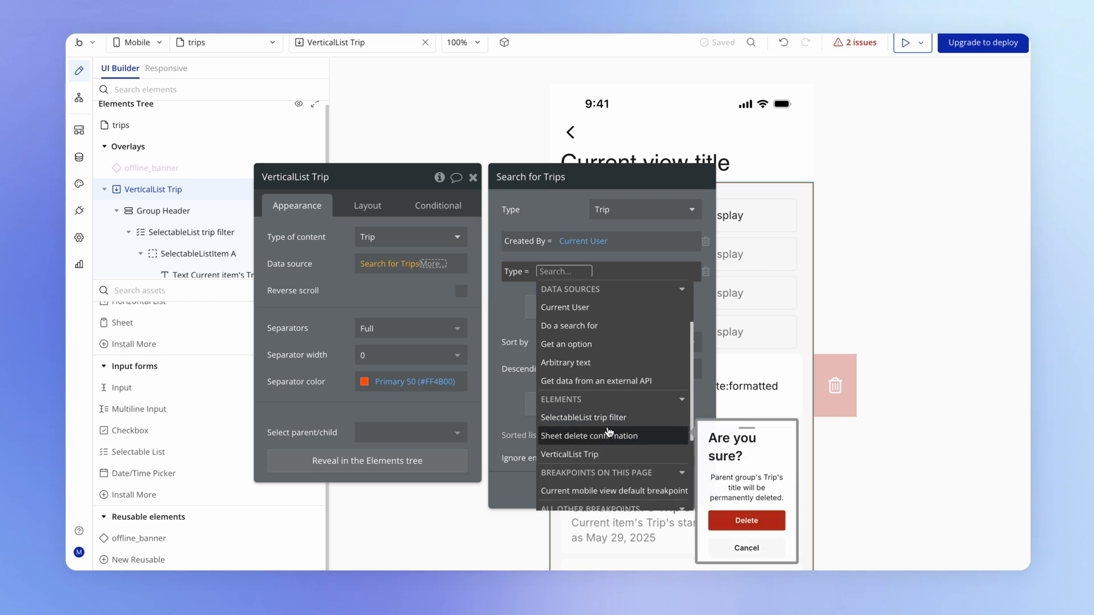
pyautogui.click(590, 418)
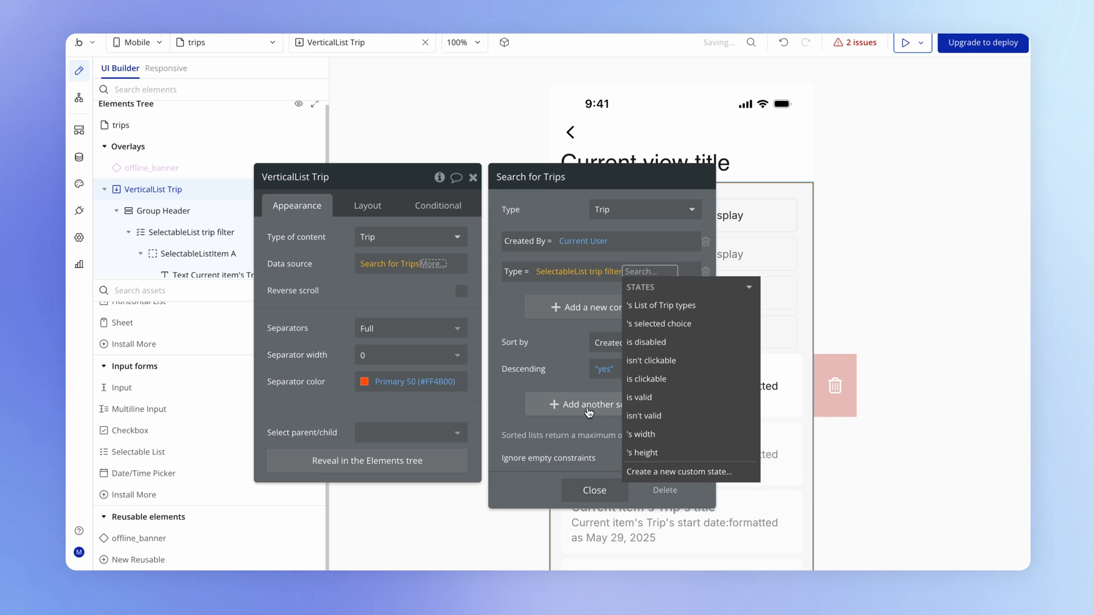
pyautogui.moveTo(674, 323)
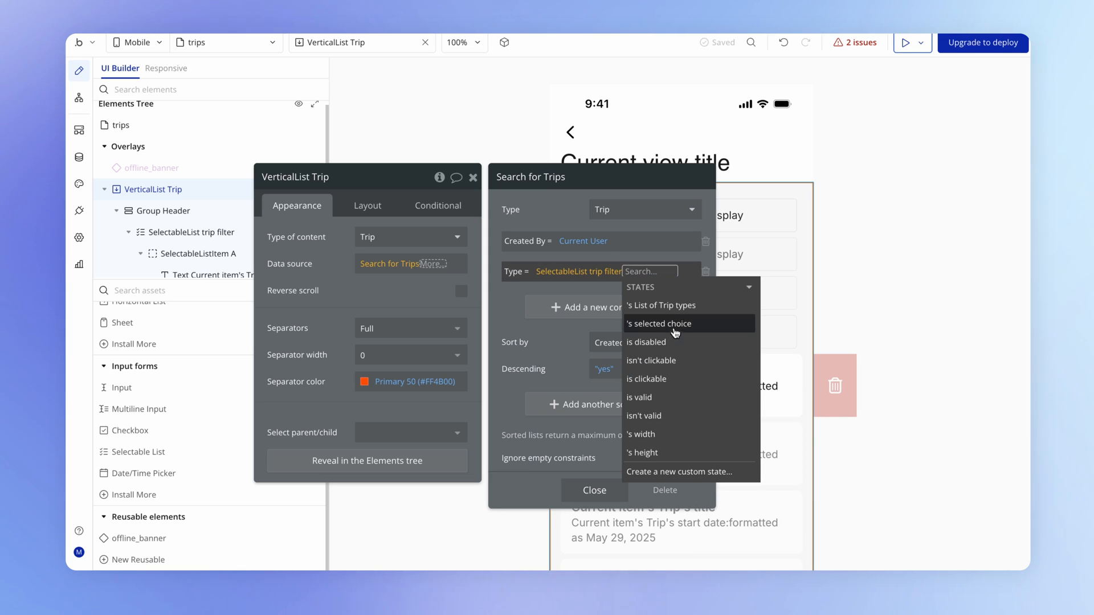
pyautogui.moveTo(712, 329)
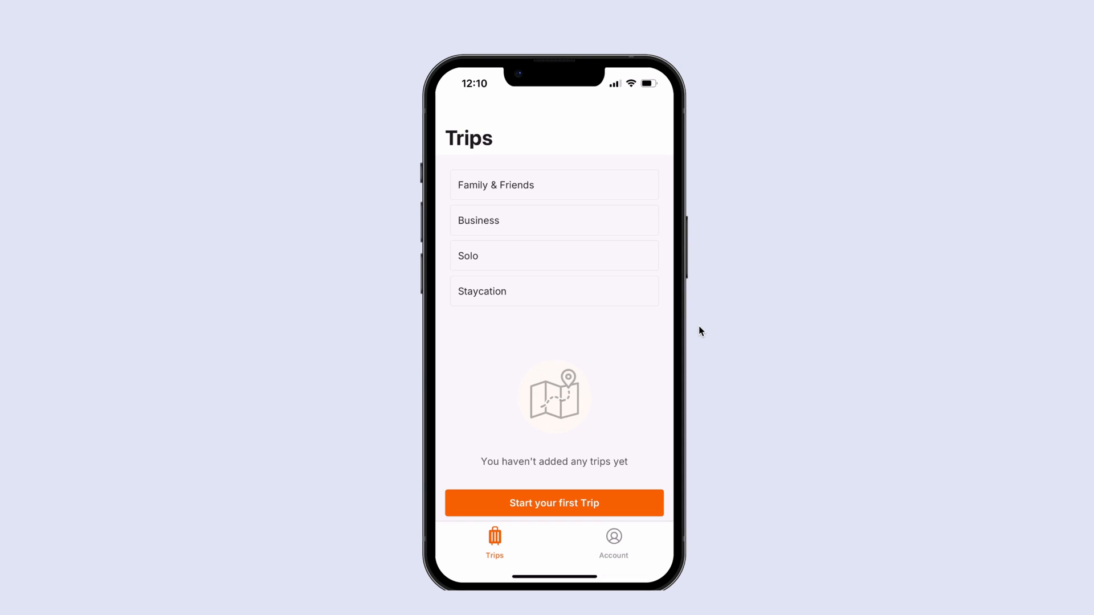
pyautogui.moveTo(695, 327)
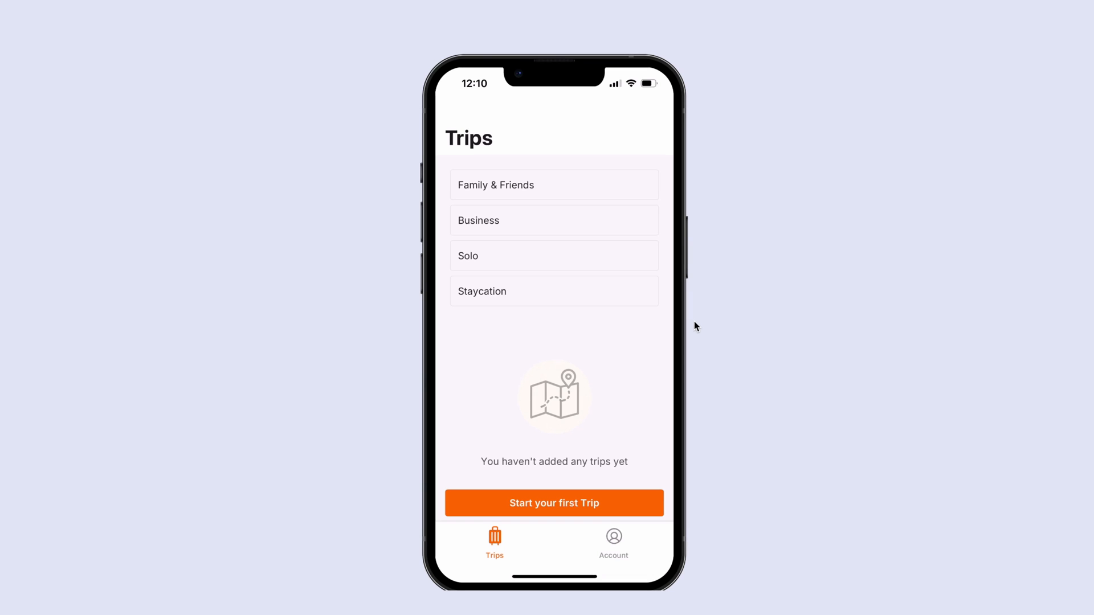
pyautogui.moveTo(711, 441)
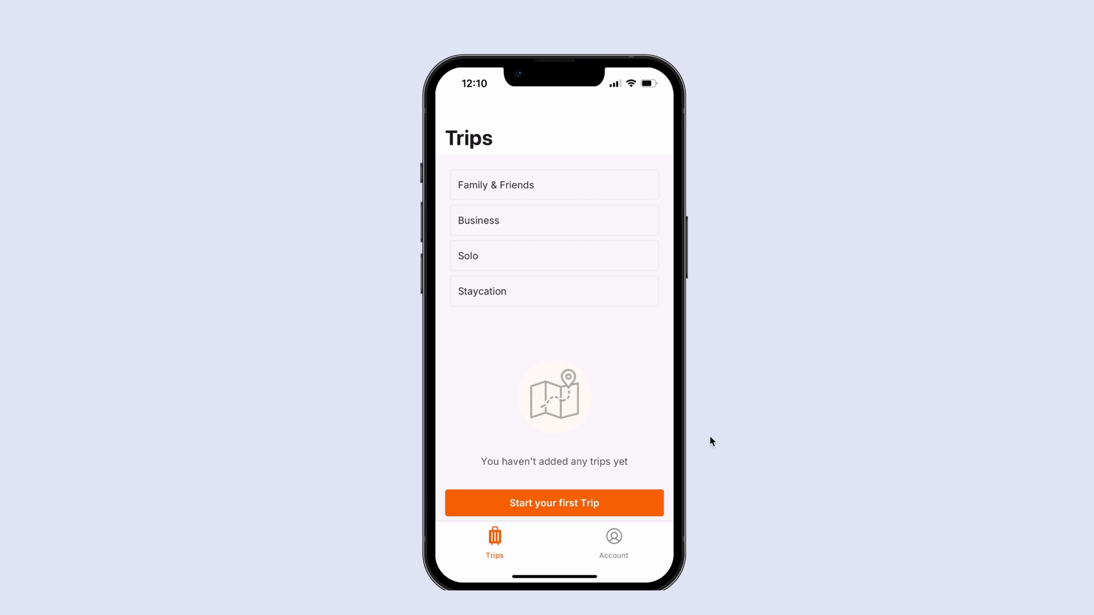
pyautogui.moveTo(748, 374)
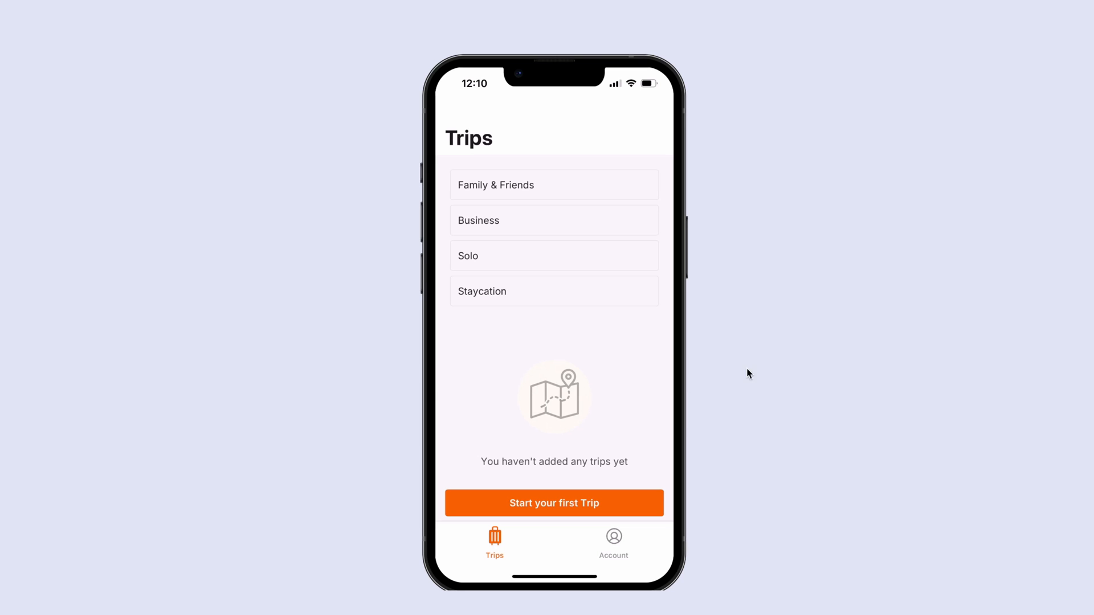
pyautogui.moveTo(862, 310)
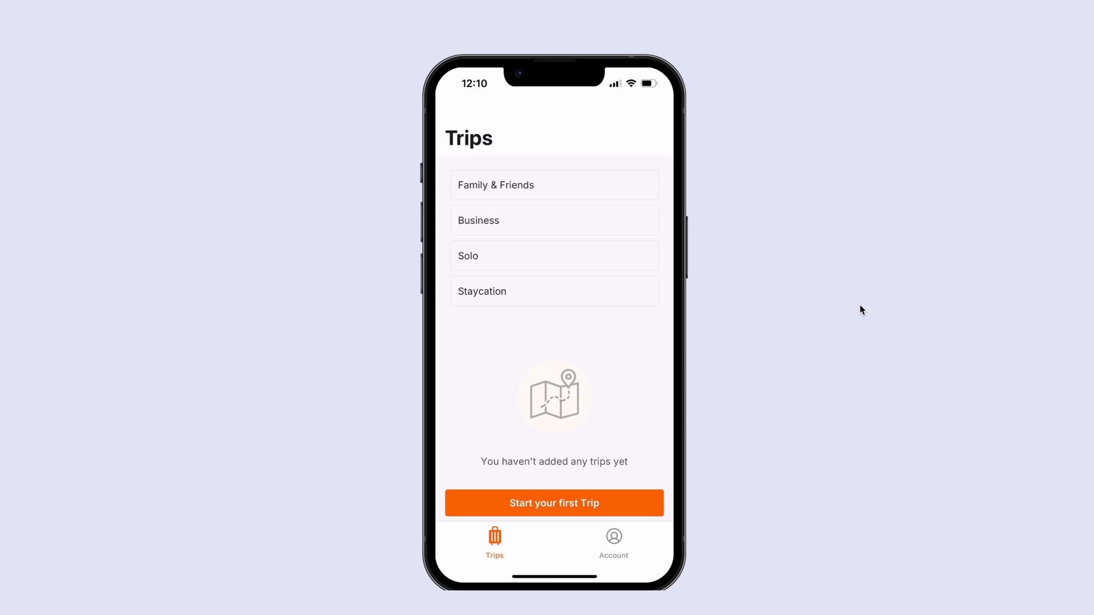
# In the preview, pick Family & Friends, then Business, then deselect to show no trips.
pyautogui.click(554, 184)
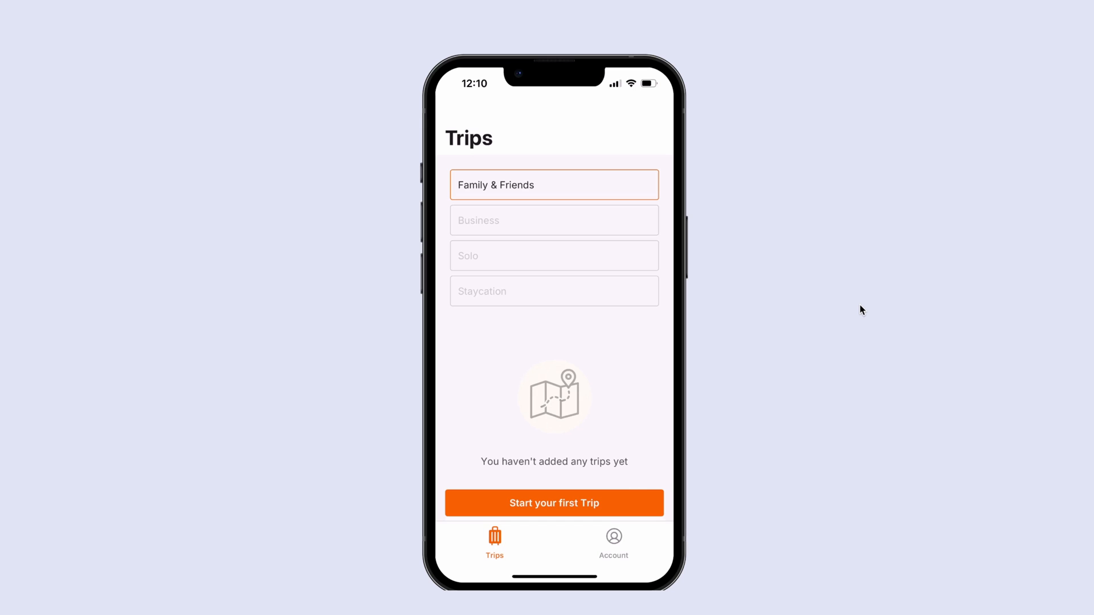
pyautogui.click(554, 503)
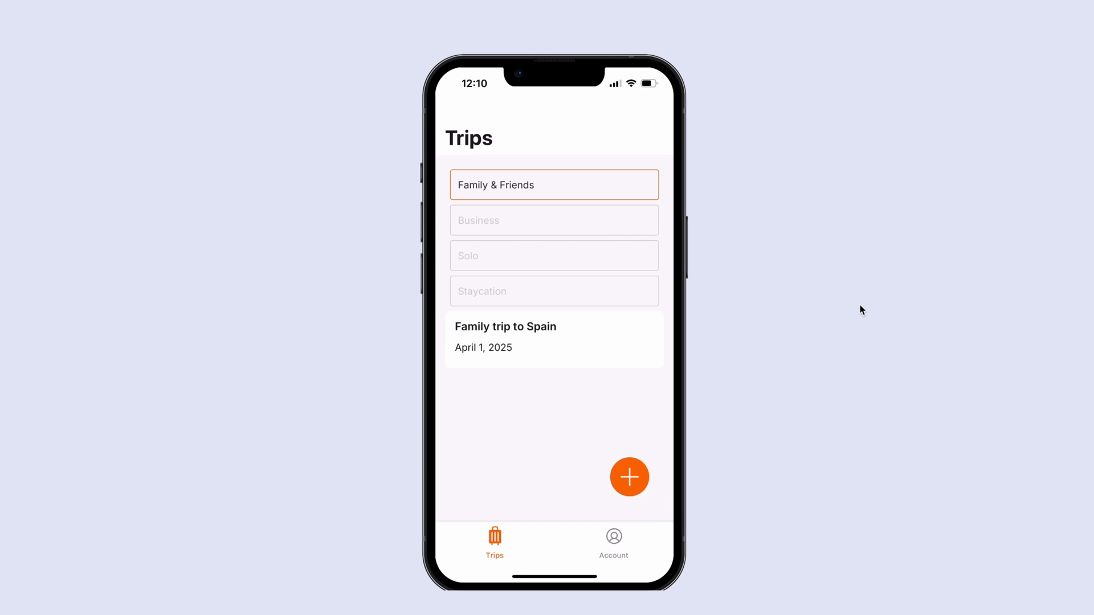
pyautogui.click(553, 220)
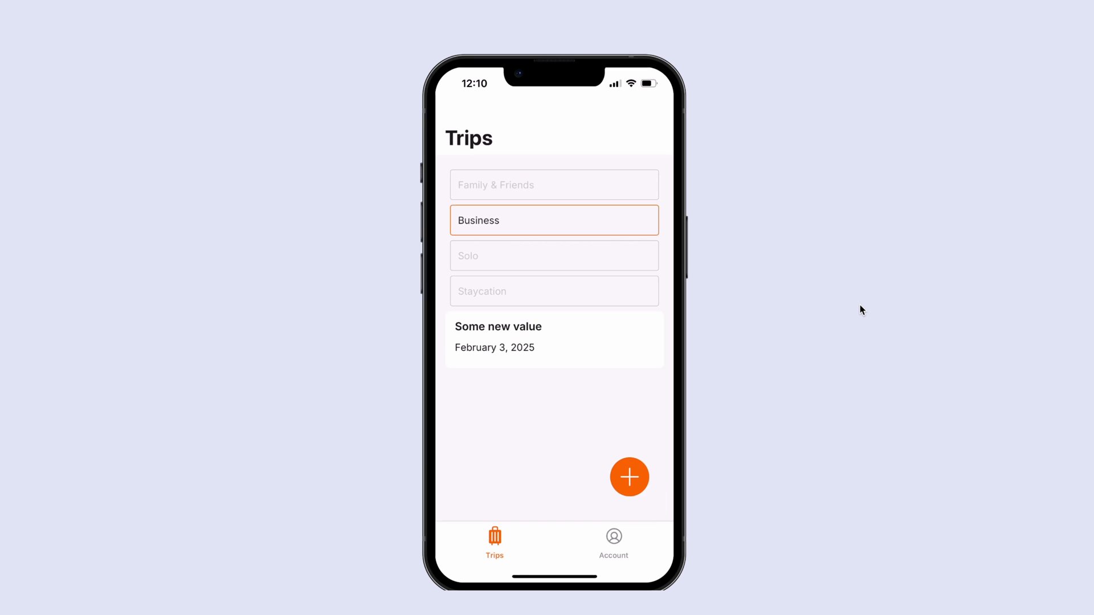
pyautogui.click(554, 256)
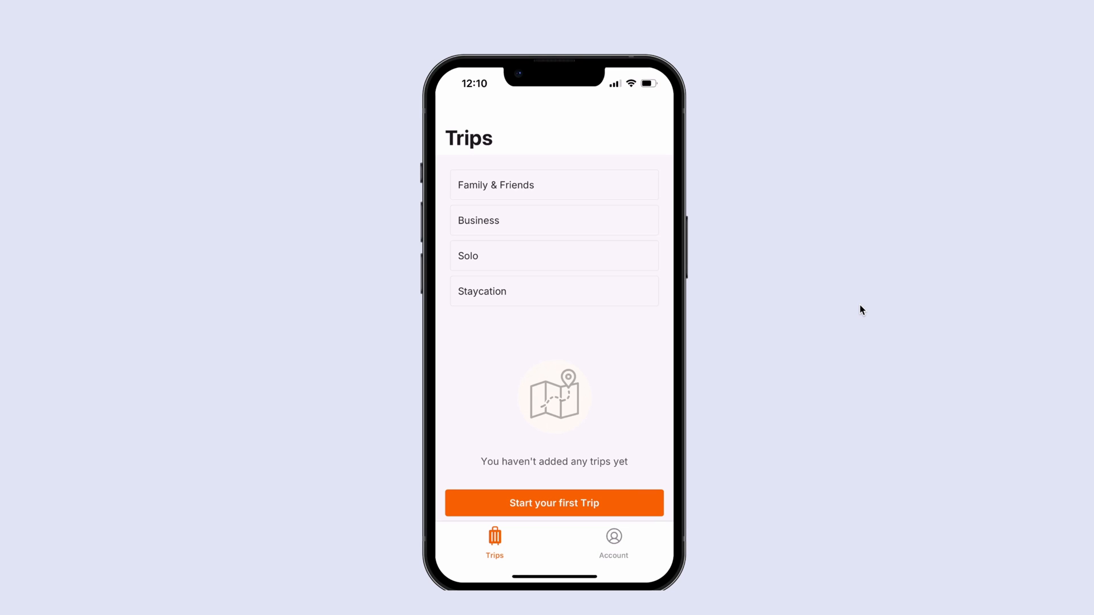
pyautogui.moveTo(587, 250)
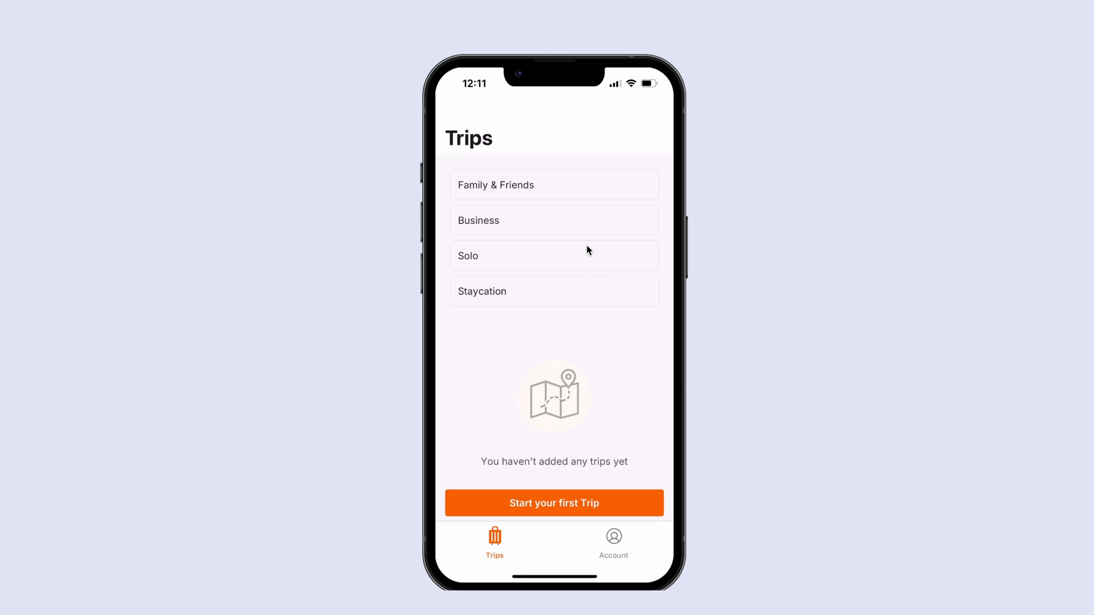
pyautogui.moveTo(688, 301)
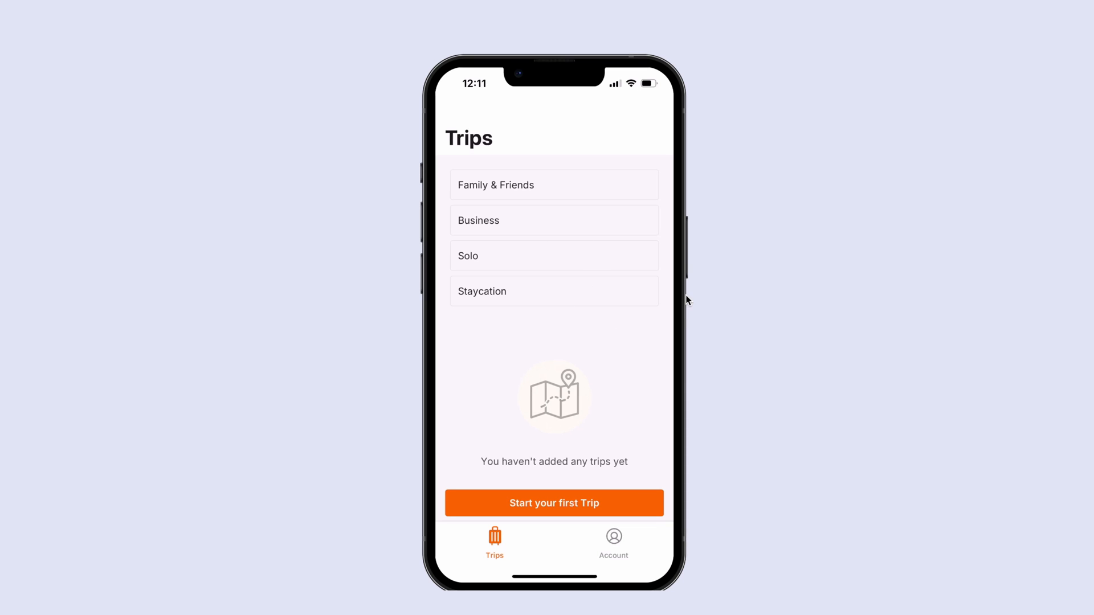
pyautogui.moveTo(447, 243)
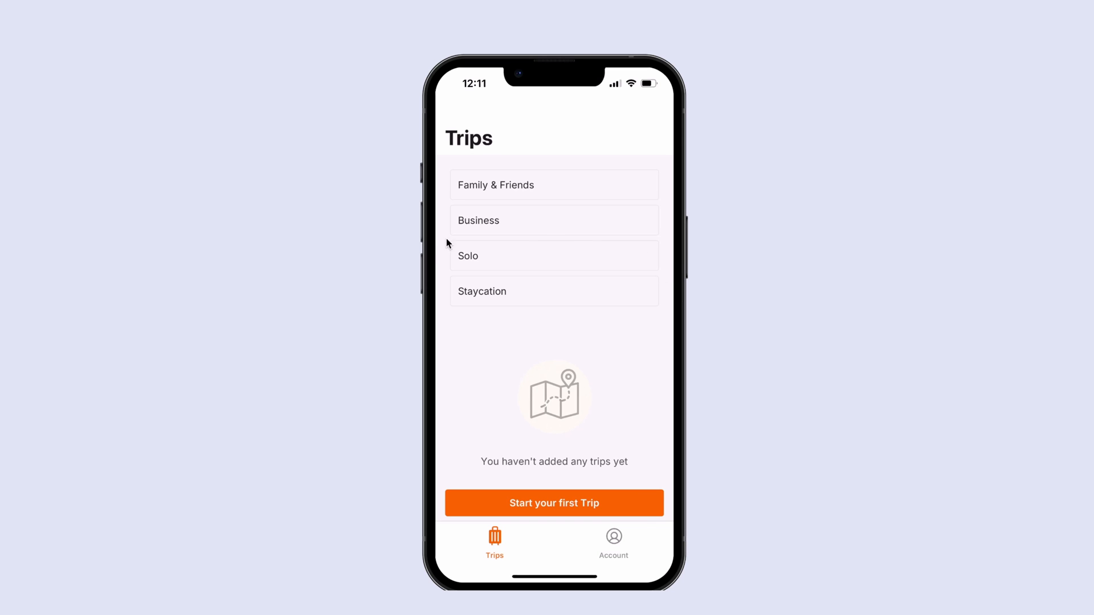
pyautogui.moveTo(637, 211)
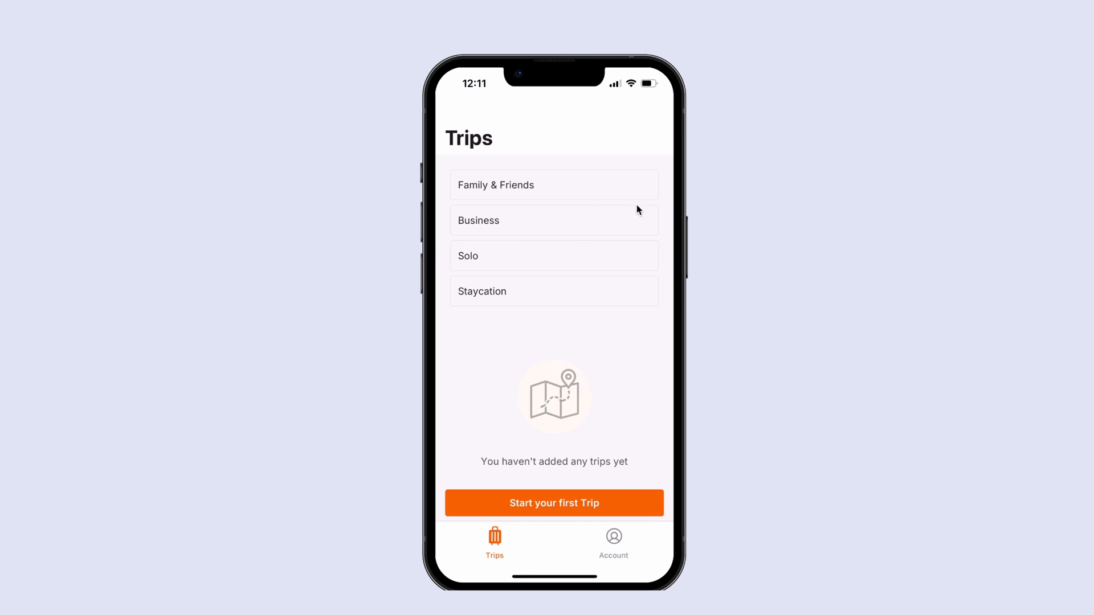
pyautogui.moveTo(655, 401)
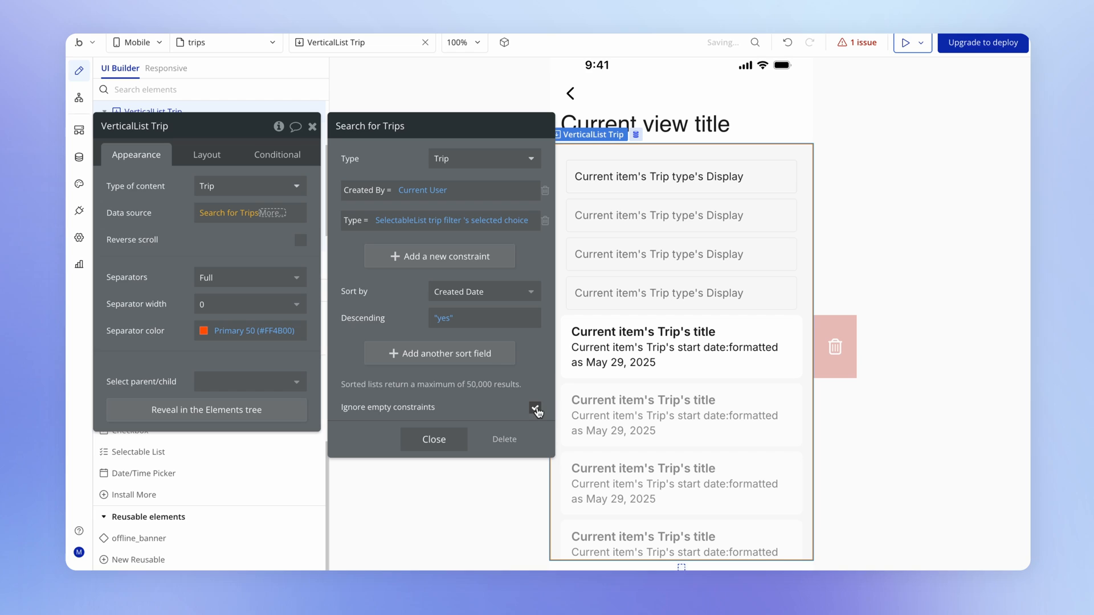
# Tick 'Ignore empty constraints' on the Search for Trips data source.
pyautogui.click(908, 43)
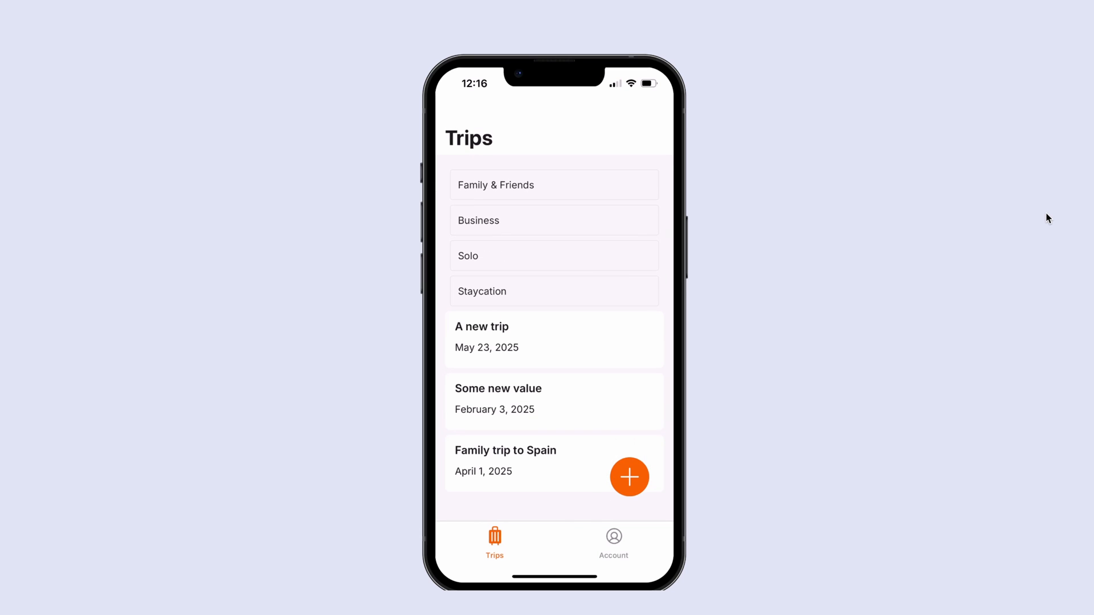
# Test filtering in the preview by selecting Family & Friends, then Solo, then Family & Friends again.
pyautogui.click(553, 184)
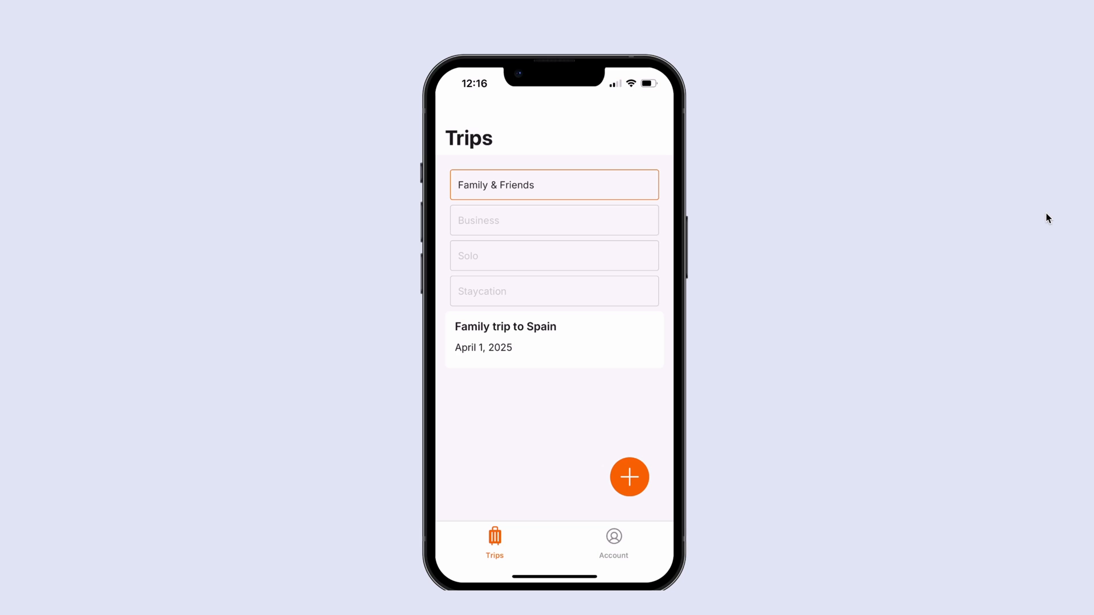
pyautogui.click(553, 255)
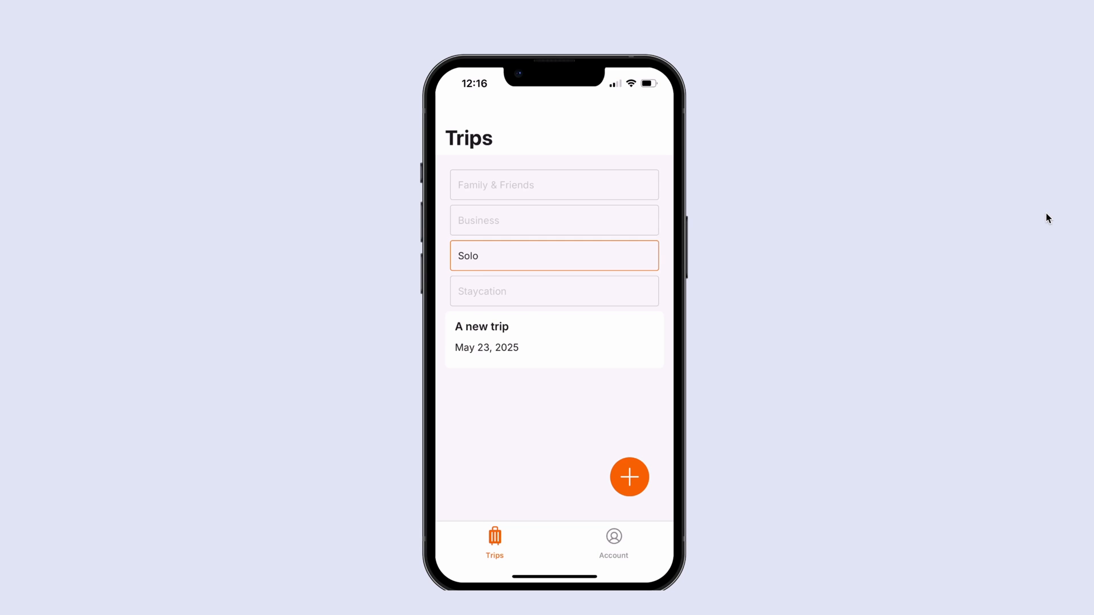
pyautogui.click(553, 184)
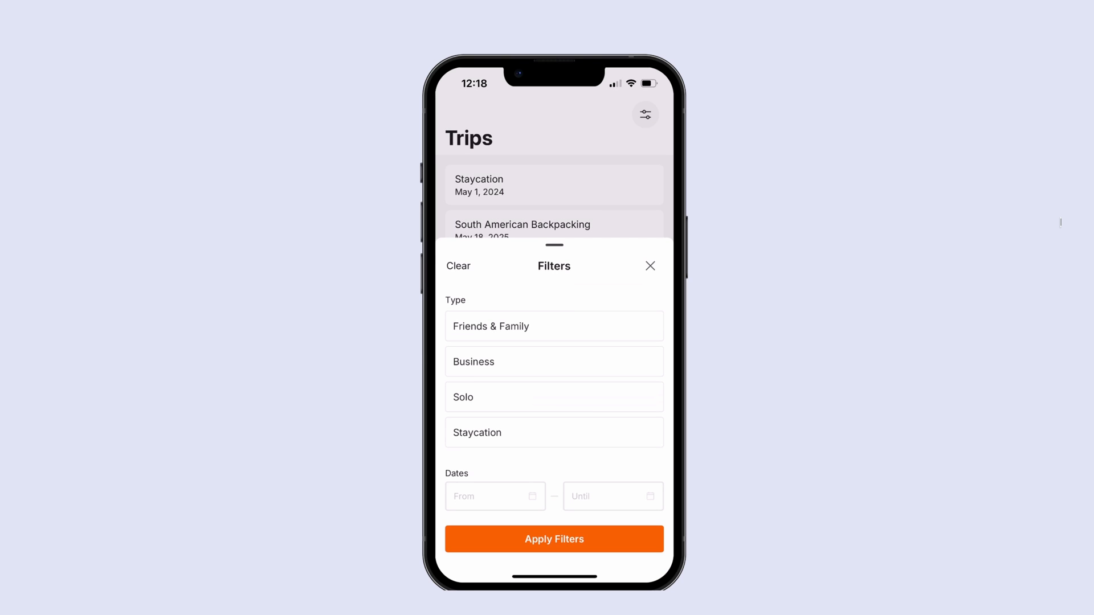
# Apply filters that match no trips, then clear them to restore all four trips.
pyautogui.click(554, 539)
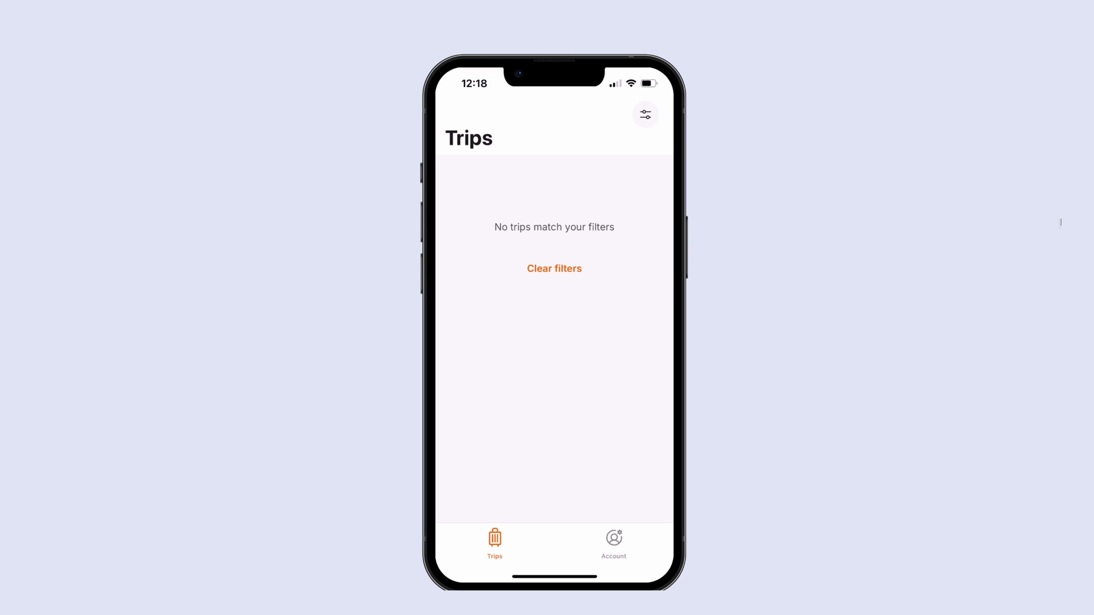
pyautogui.click(554, 269)
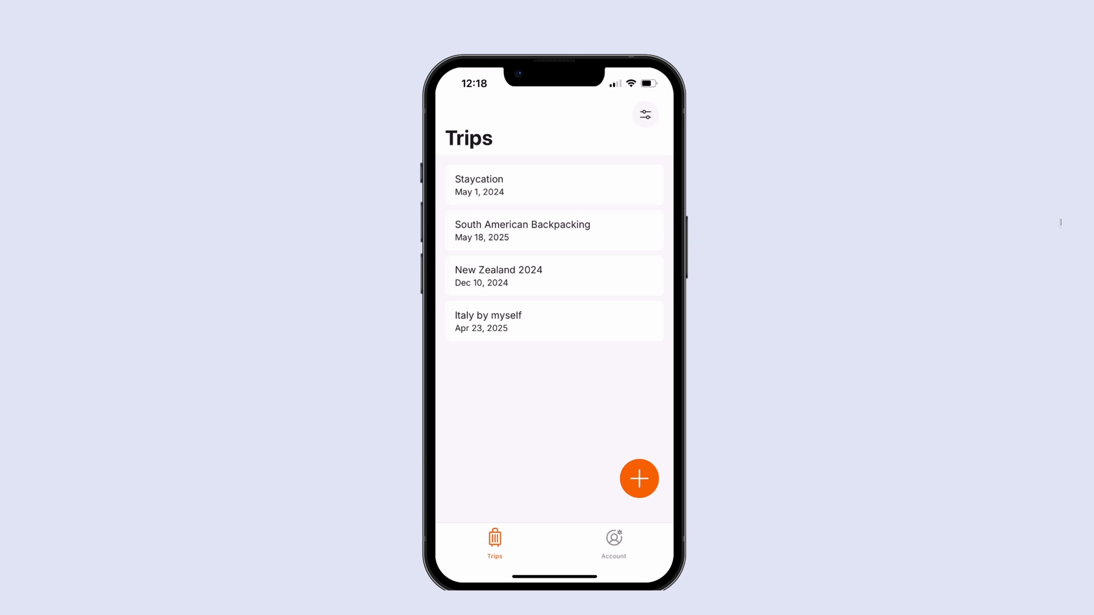